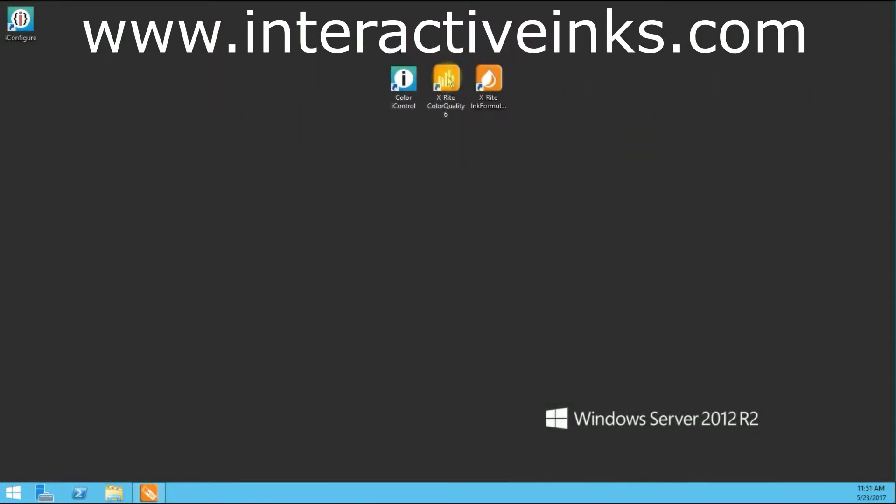
- Launch ColorQuality 6 from the desktop and sign in with the user password
double_click(446, 79)
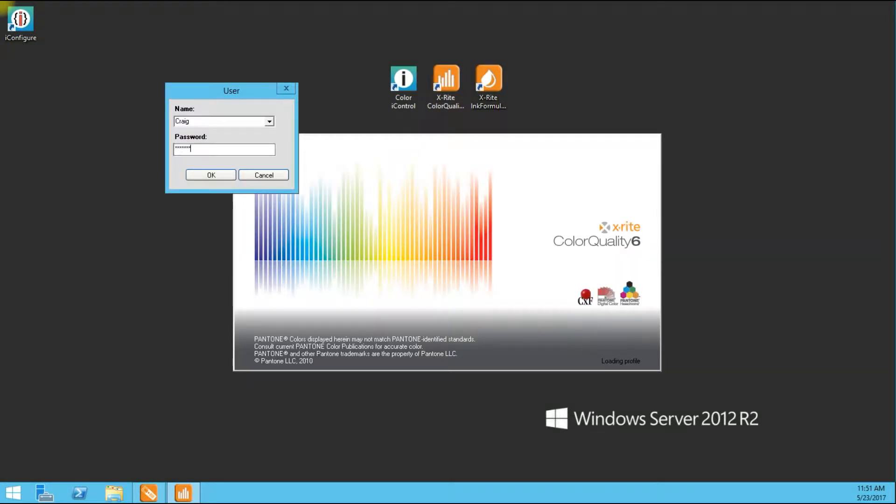
text(password)
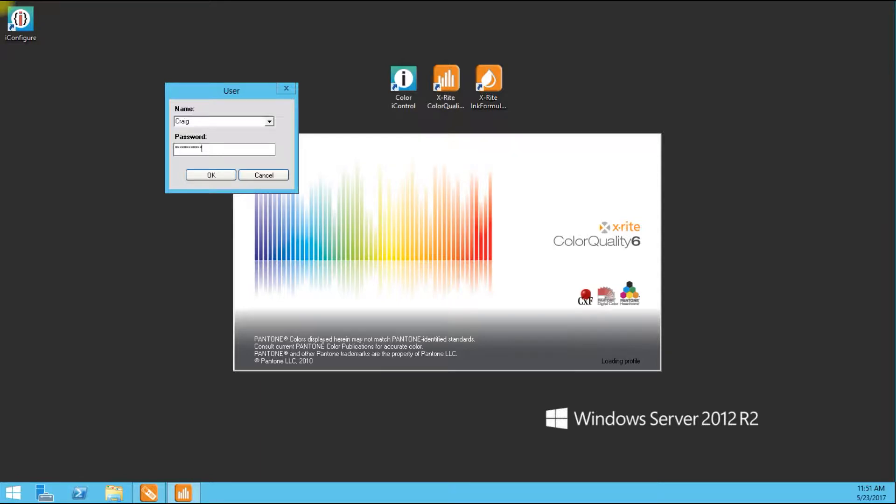
click(211, 175)
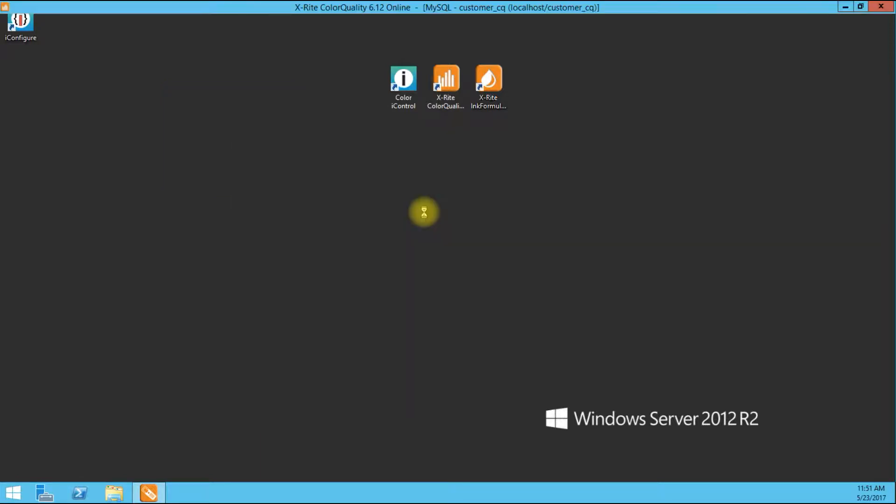
double_click(446, 78)
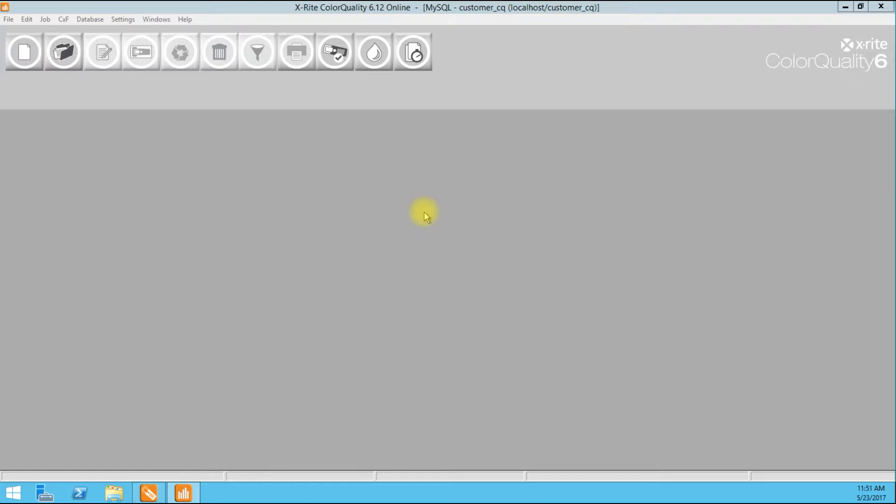
mouse_move(425, 216)
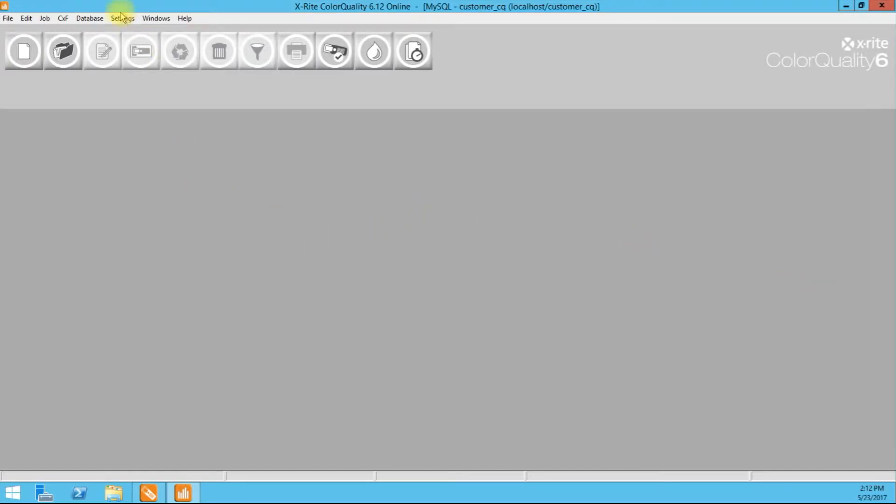
- In General settings set illumination D50, observer 2° and density standard Status T
click(123, 18)
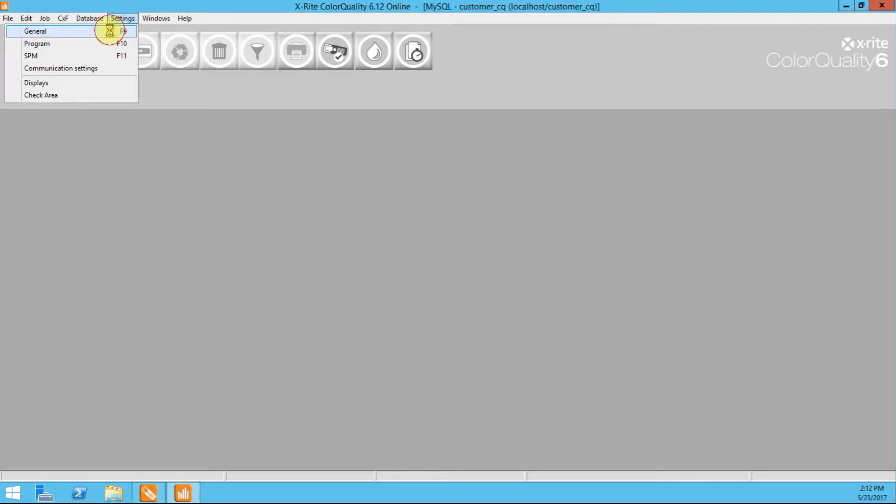
click(35, 31)
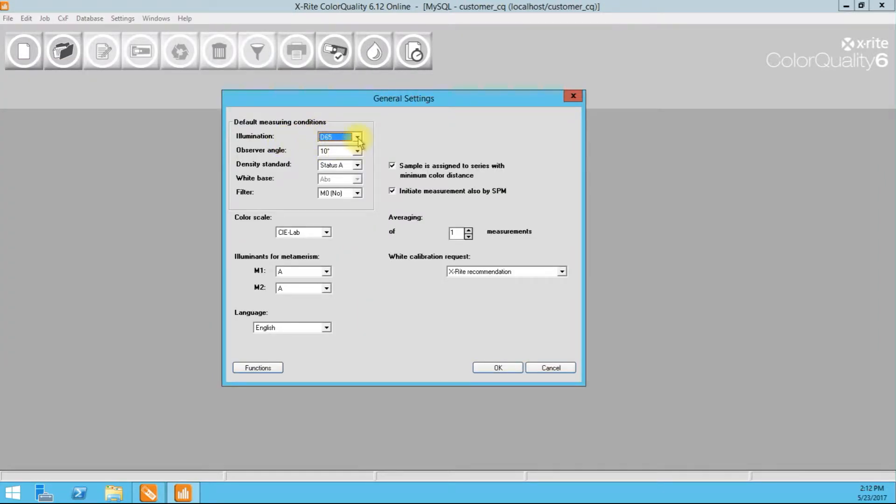
click(337, 137)
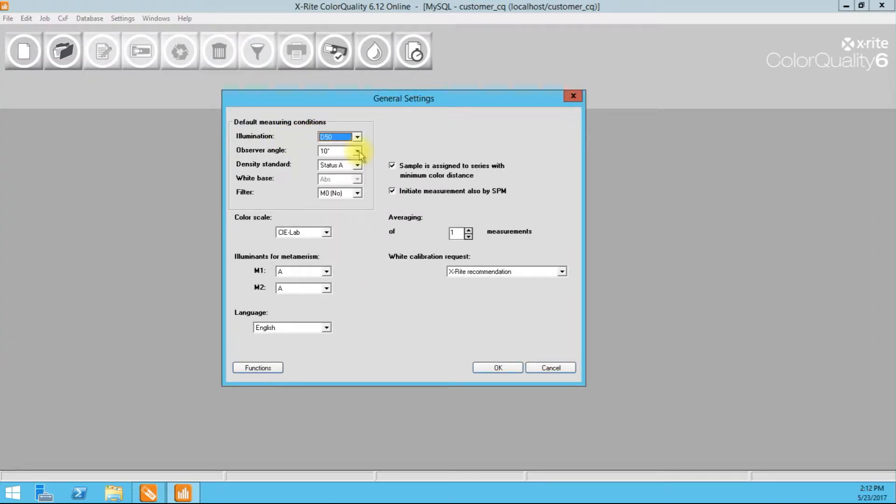
click(336, 150)
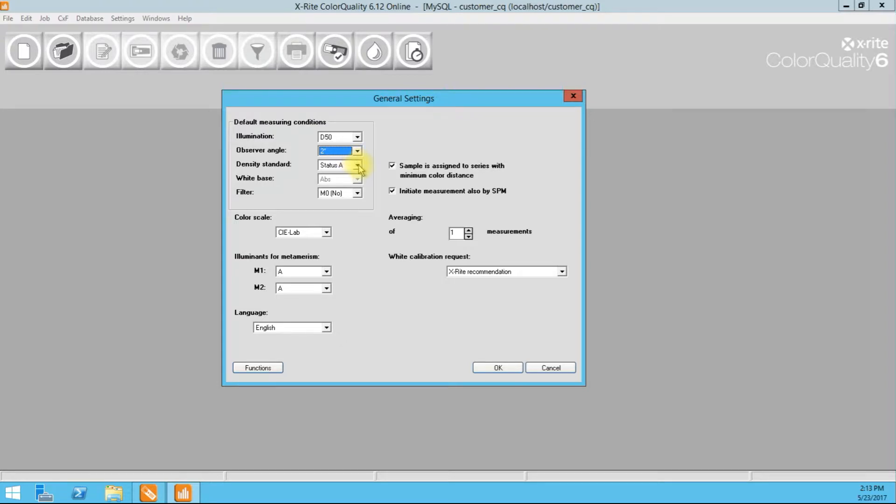
click(340, 164)
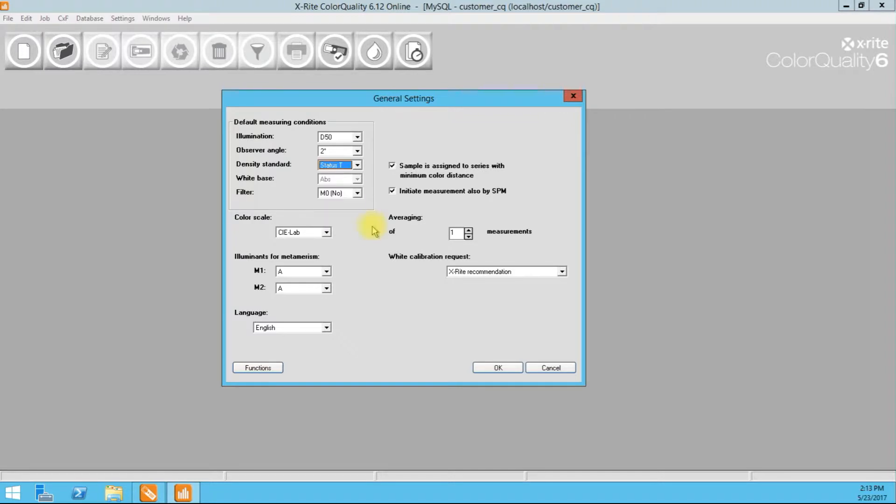
mouse_move(352, 202)
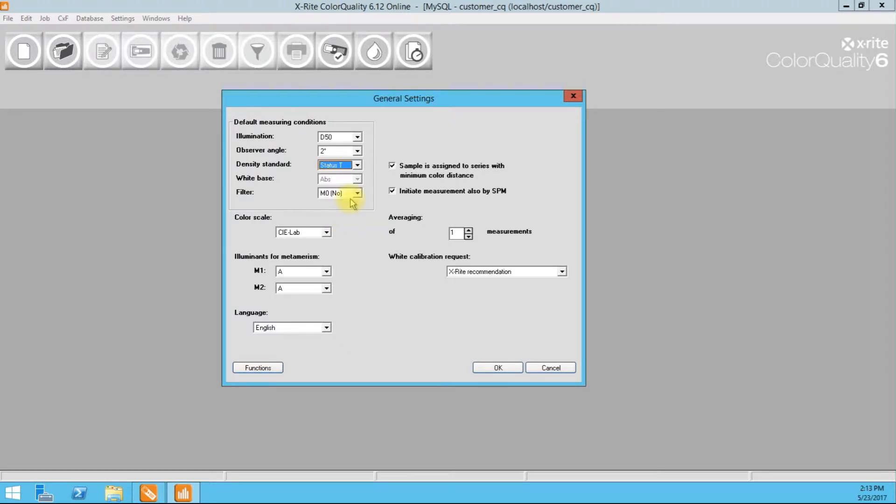
mouse_move(423, 183)
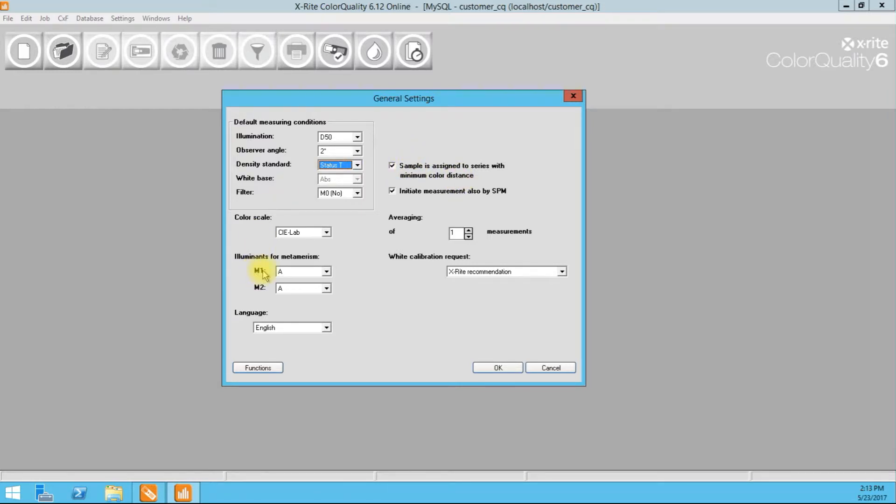
mouse_move(285, 301)
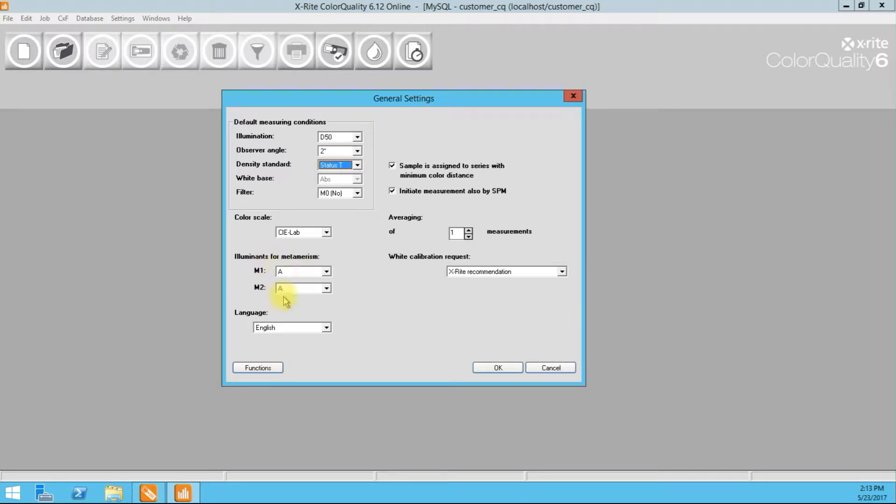
- Set the M1 metamerism illuminant to D50 and save the general settings
click(327, 288)
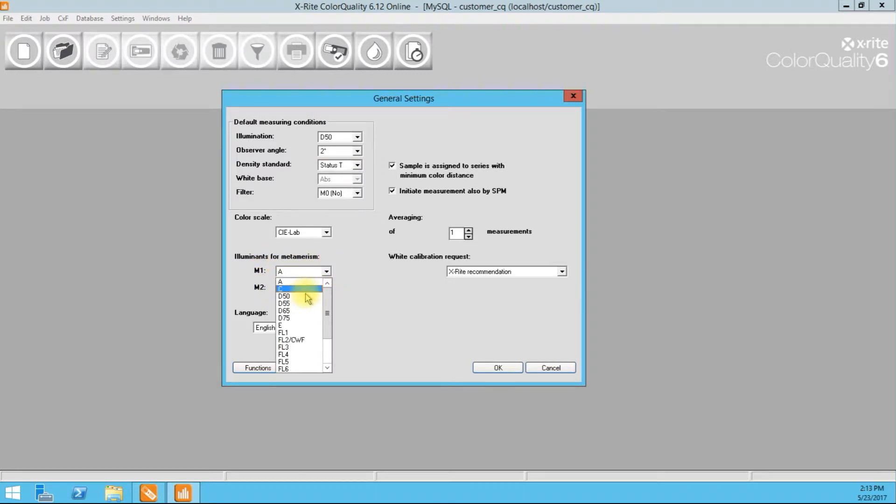
click(284, 296)
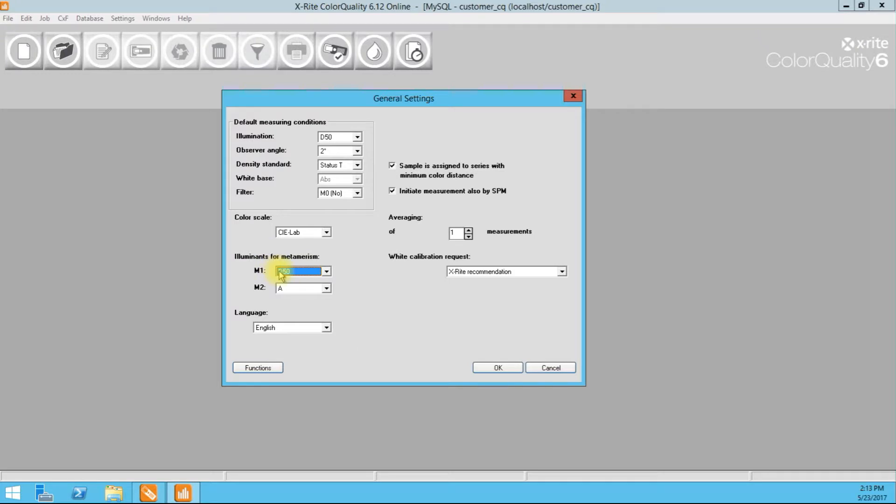
mouse_move(266, 291)
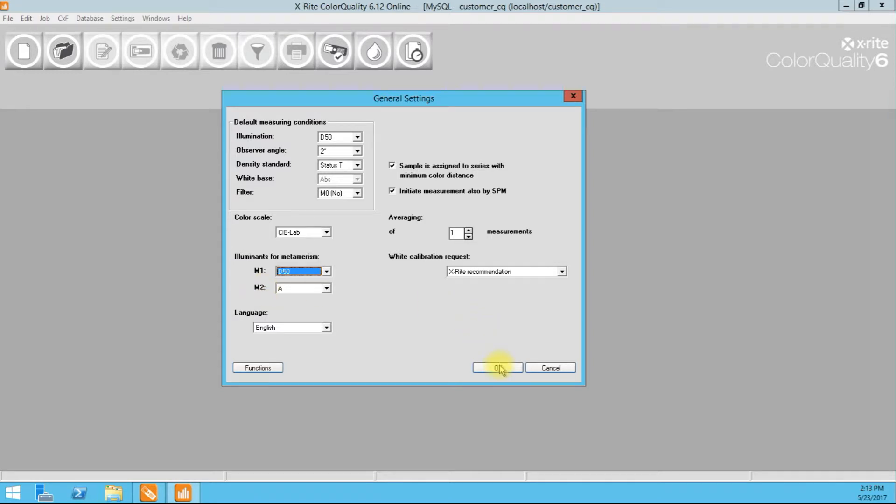
click(496, 368)
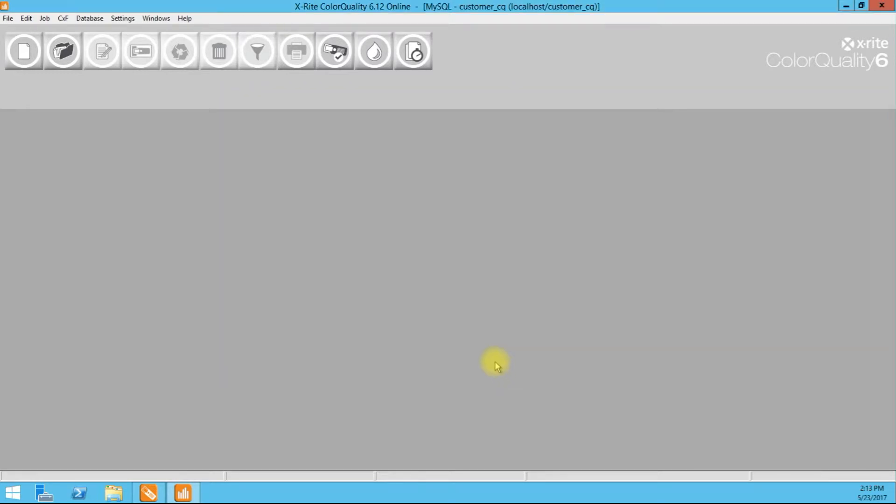
mouse_move(468, 225)
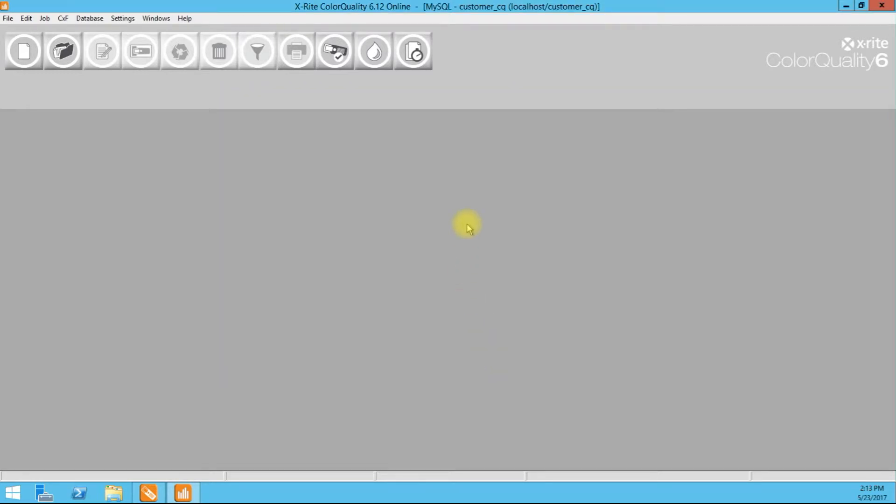
mouse_move(102, 51)
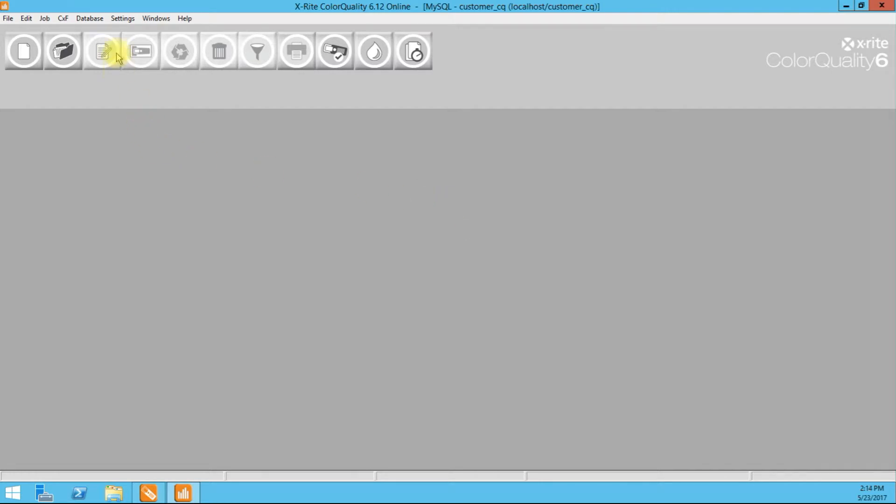
mouse_move(89, 18)
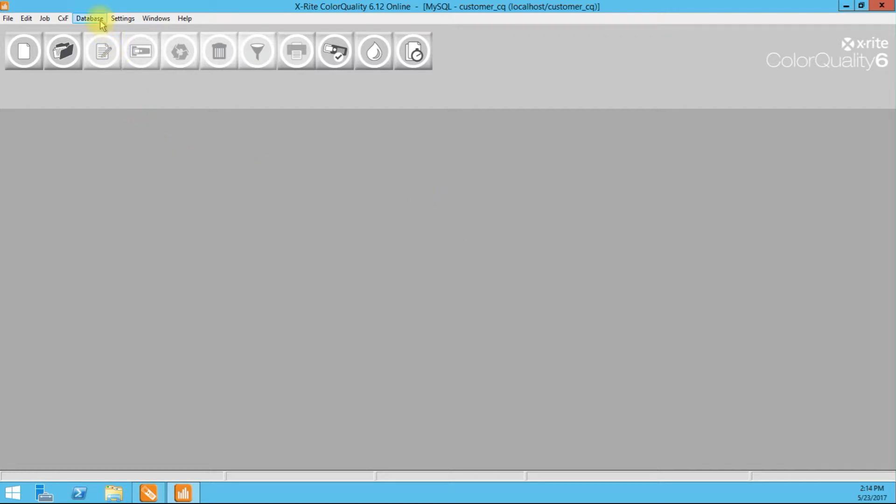
mouse_move(84, 76)
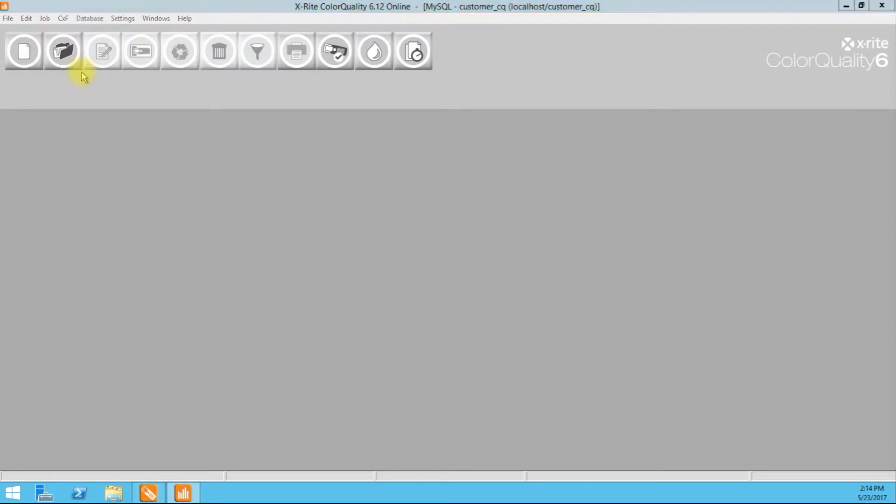
- Add a new customer named Doe to the customer database and save it
click(62, 50)
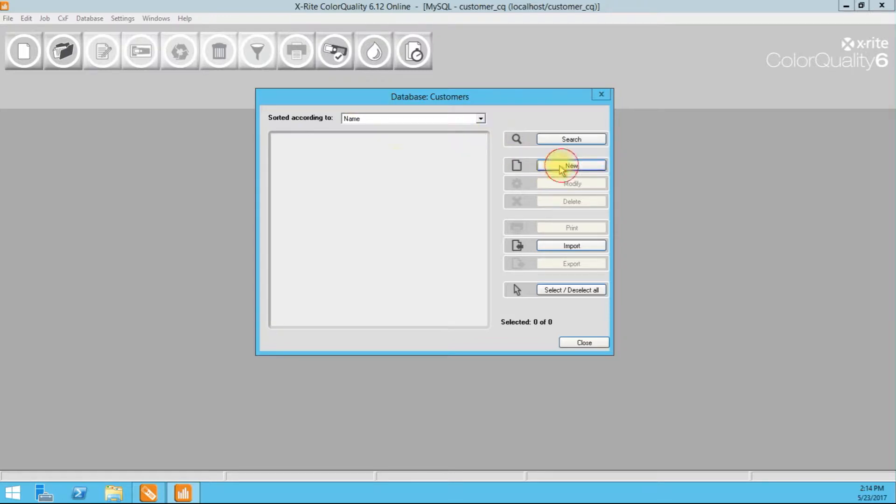
click(570, 165)
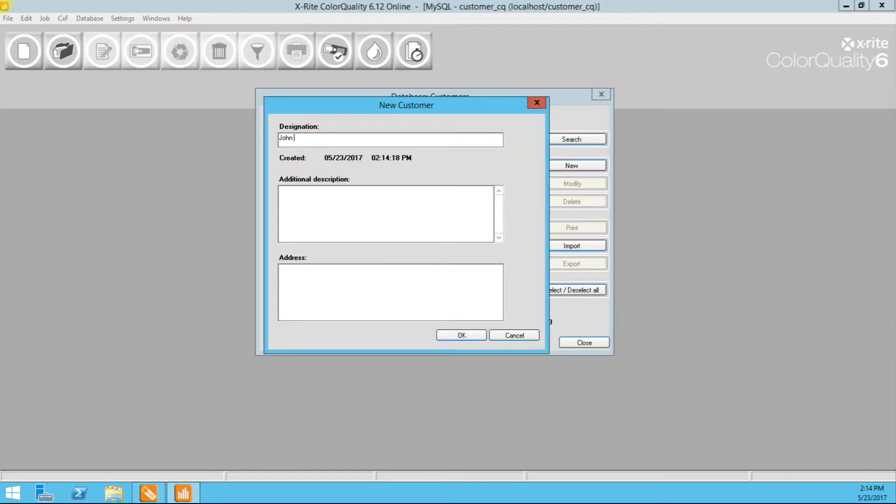
text(Doe)
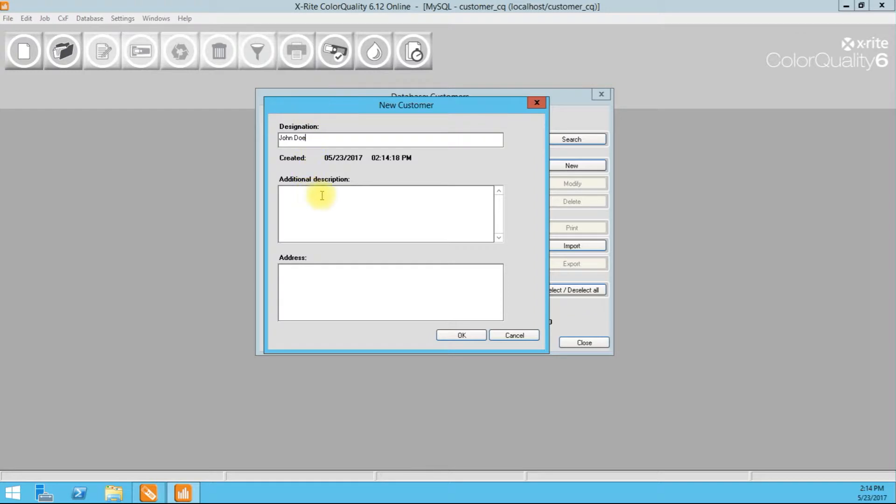
mouse_move(312, 216)
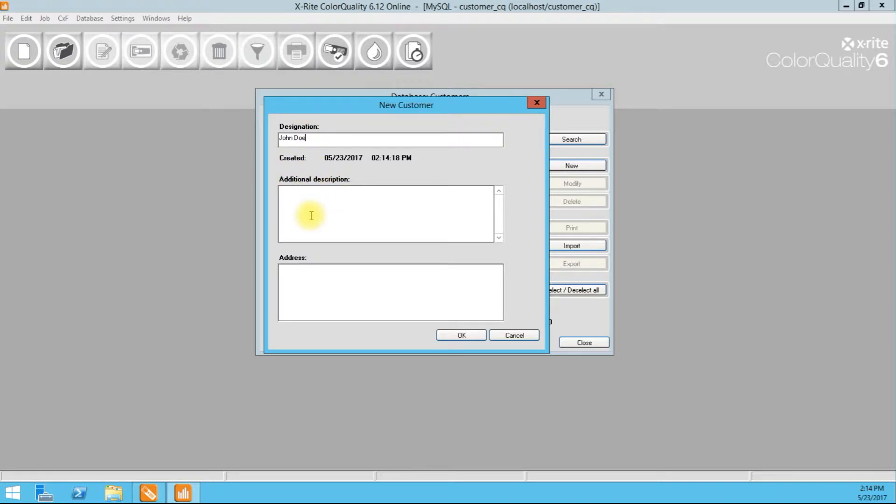
mouse_move(500, 331)
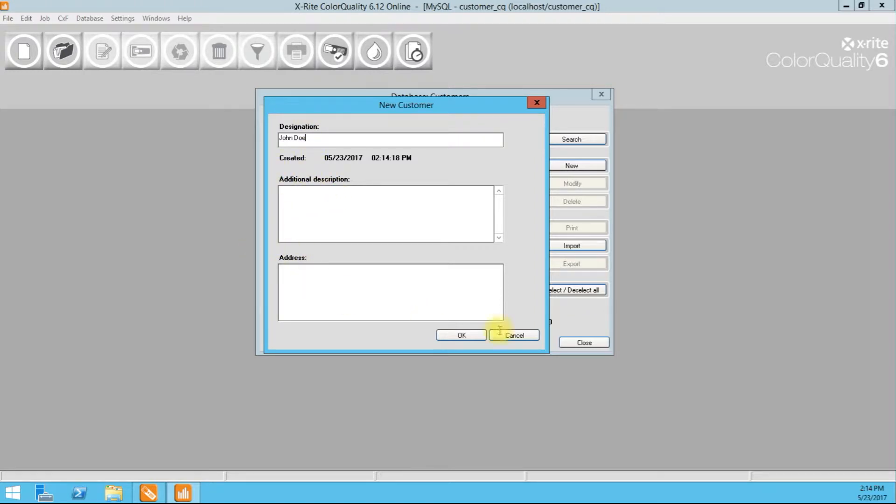
click(461, 335)
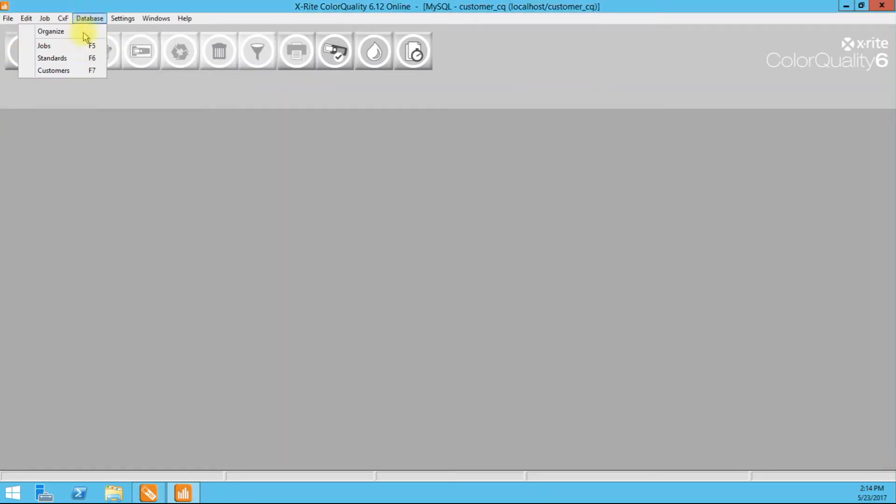
- Start a new job in the jobs database with the designation Water Label
click(44, 45)
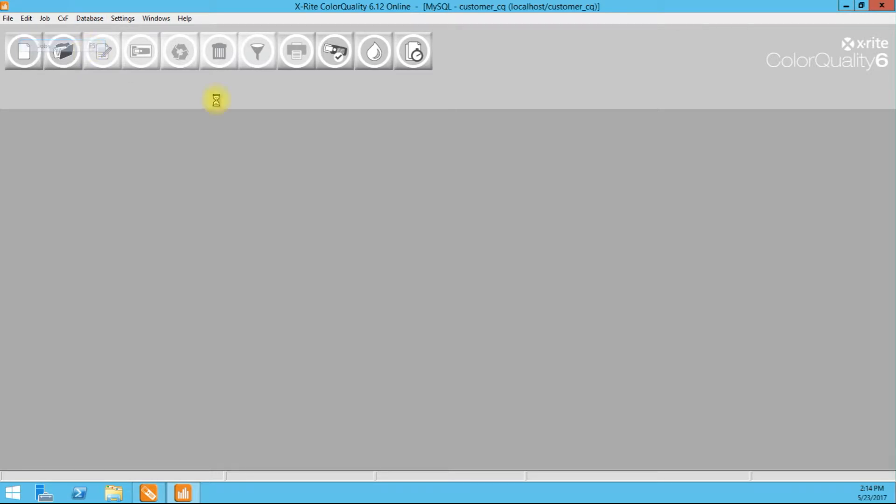
click(63, 50)
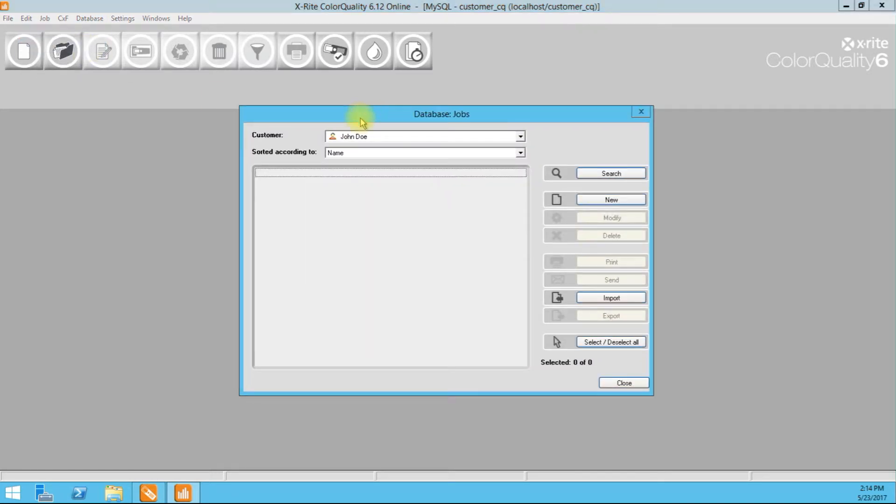
mouse_move(286, 148)
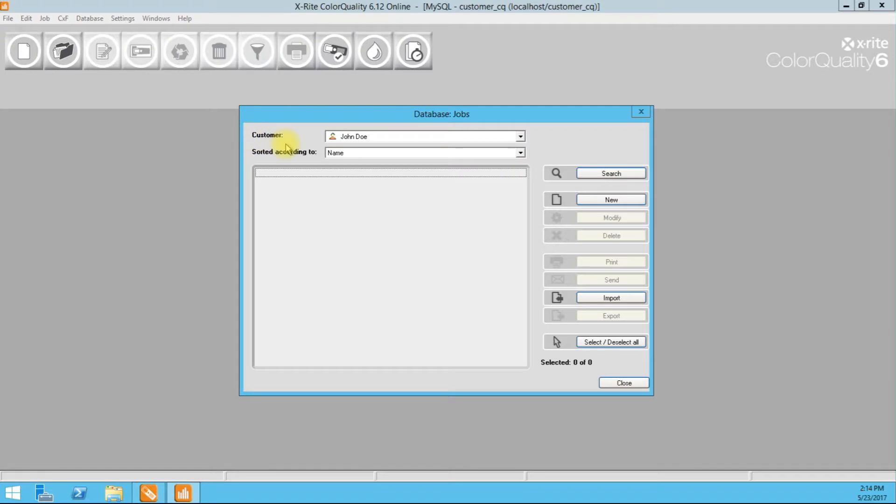
mouse_move(355, 140)
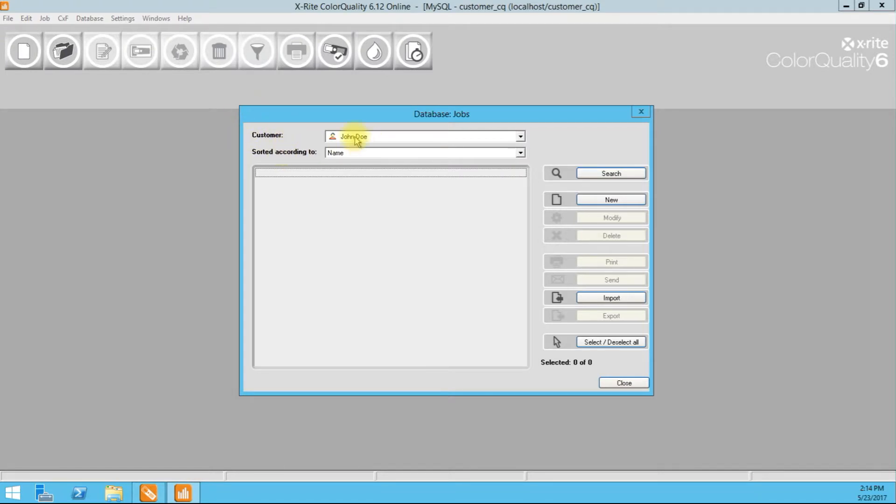
mouse_move(610, 200)
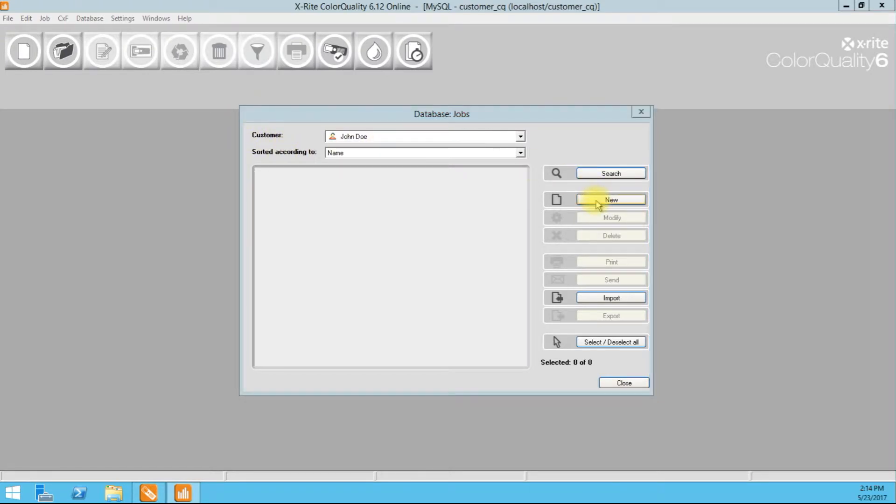
click(610, 200)
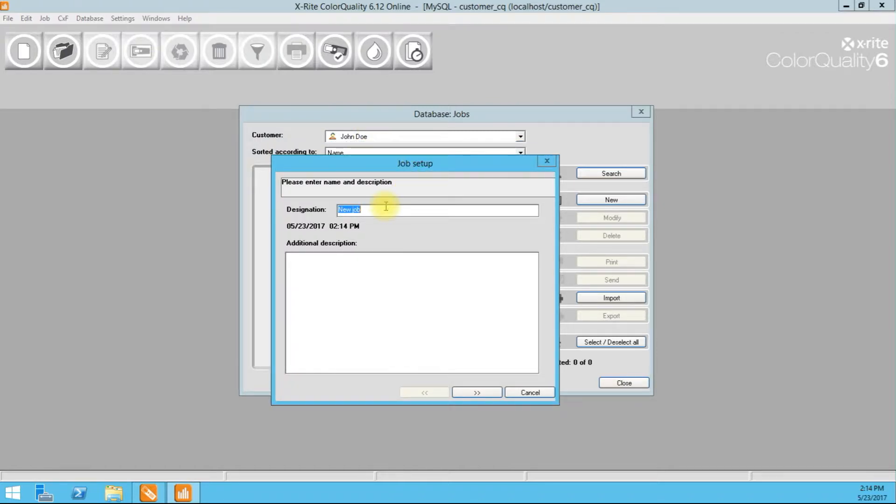
text(Water)
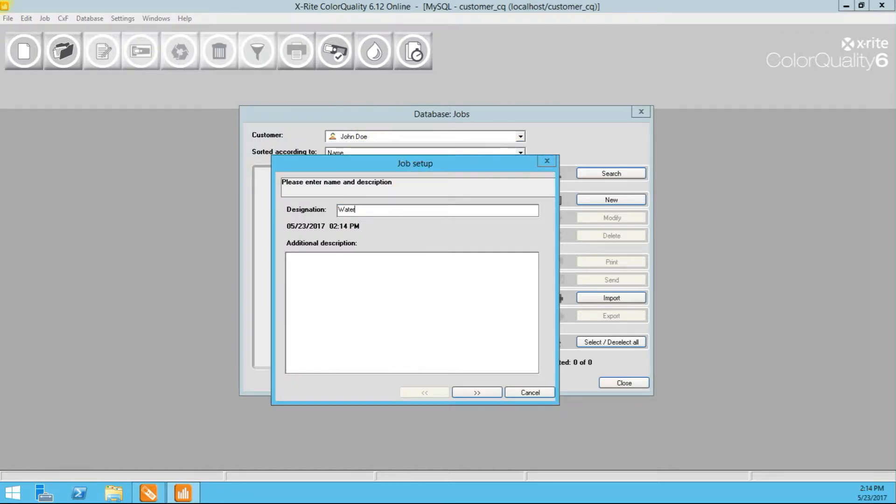
text(Label)
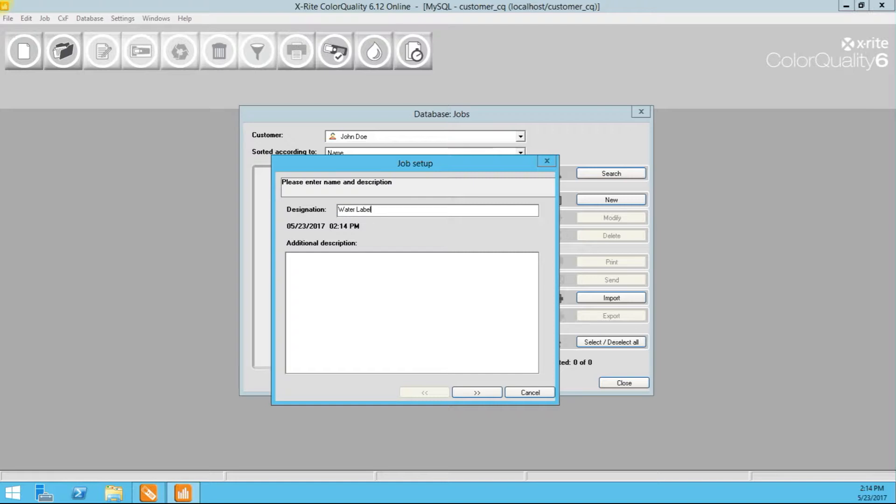
mouse_move(402, 184)
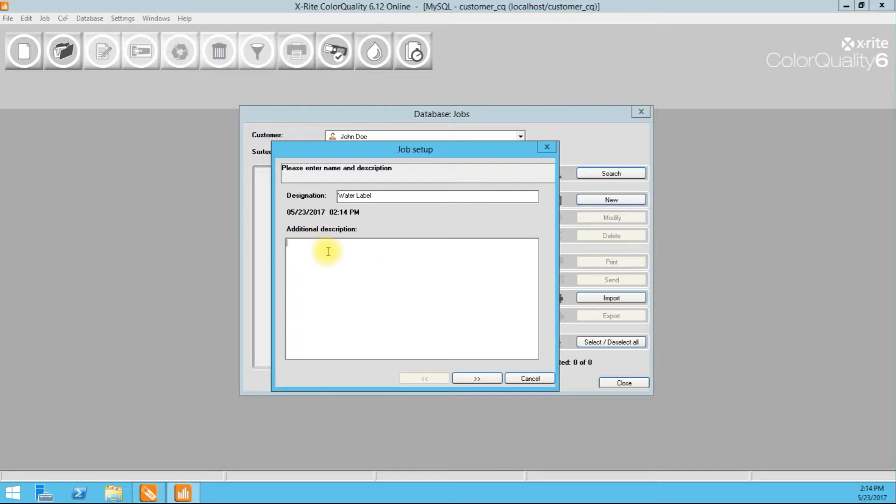
- Enter the job description C1s No OPV. 4.5 BCM on Press 1
text(C1s)
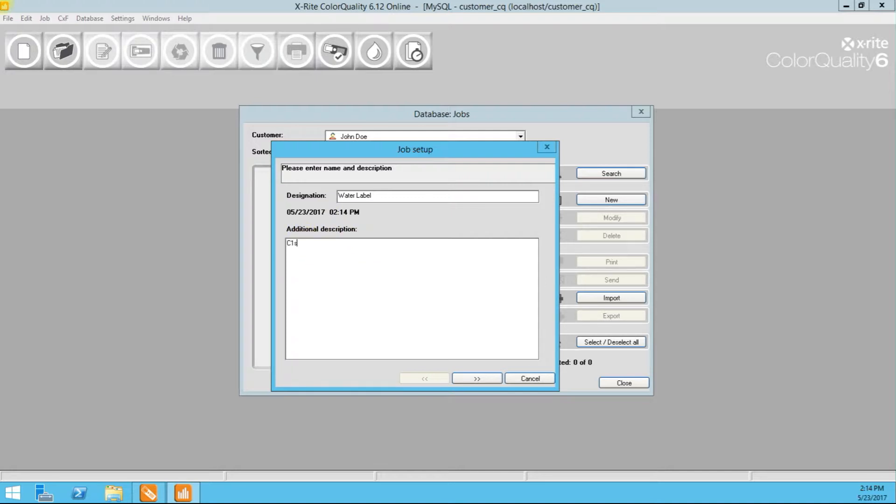
text(No OPV)
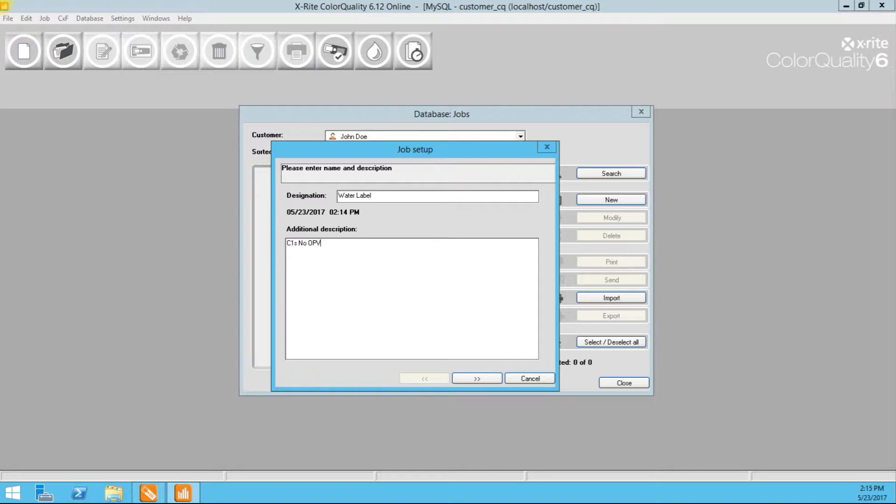
text(.)
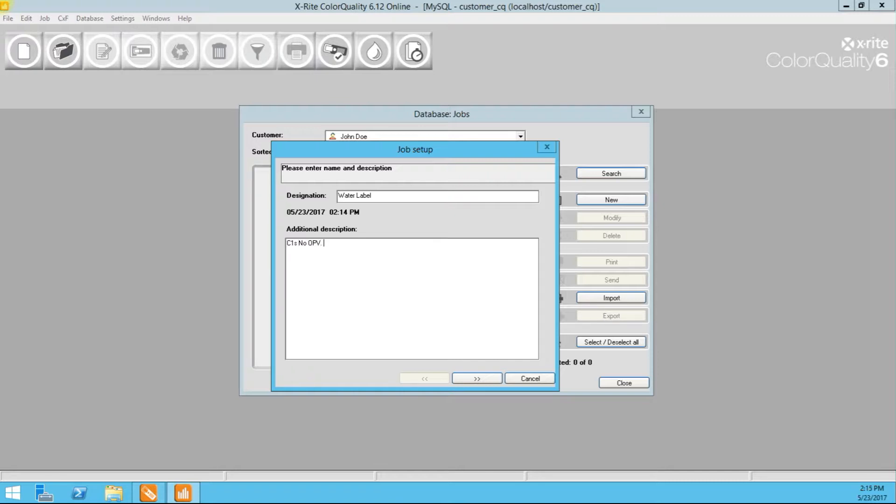
text(4.5 BCM)
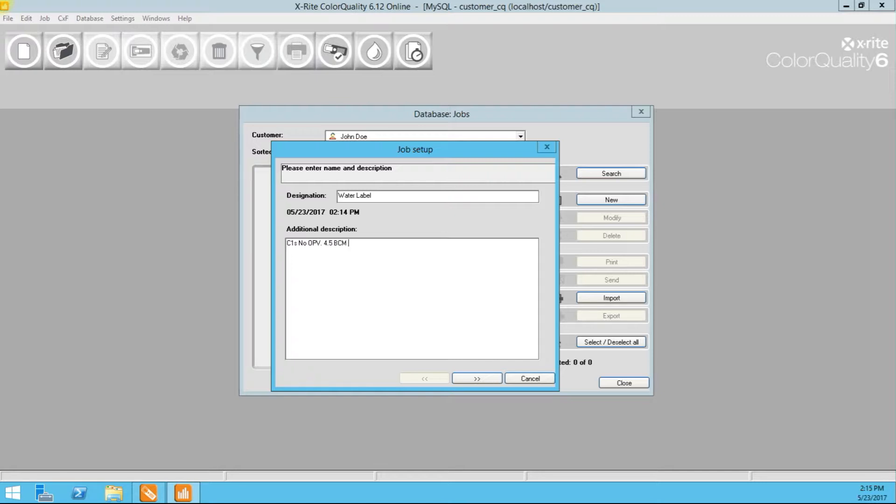
text(on Press 1)
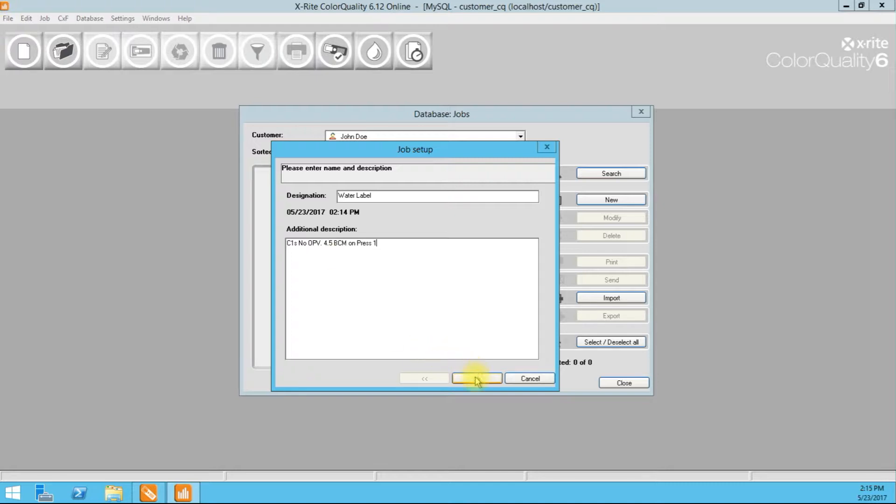
- Keep D50 / 2° / Status T / M0 measuring conditions and finish creating the job
click(478, 378)
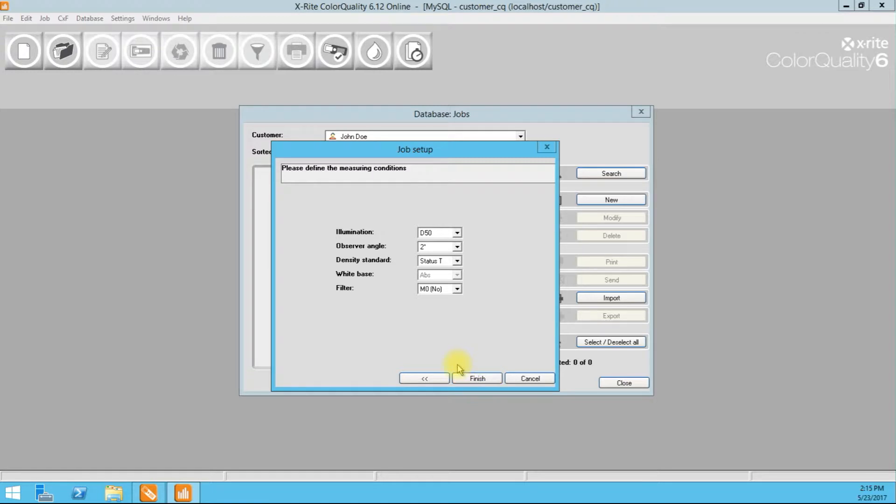
mouse_move(418, 323)
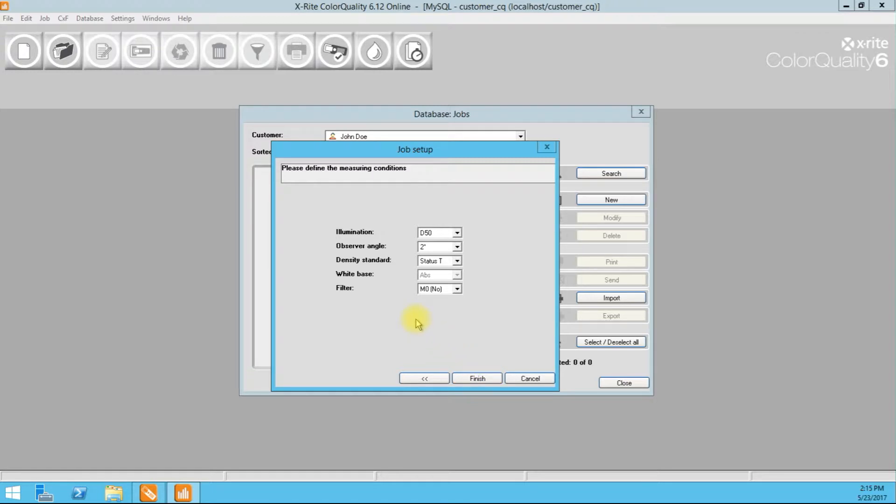
mouse_move(457, 343)
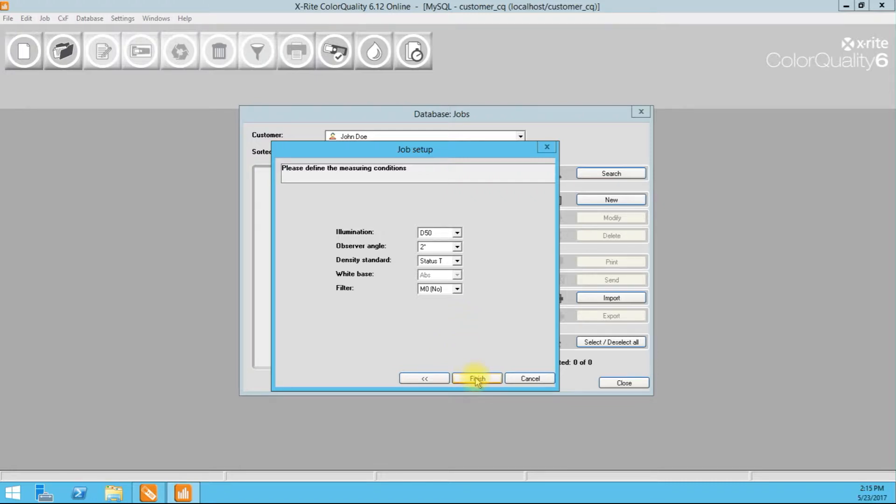
click(477, 378)
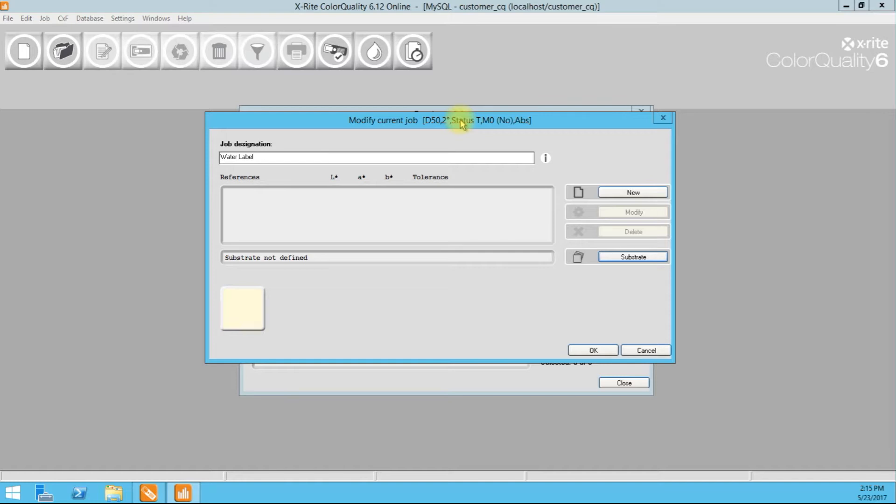
mouse_move(469, 154)
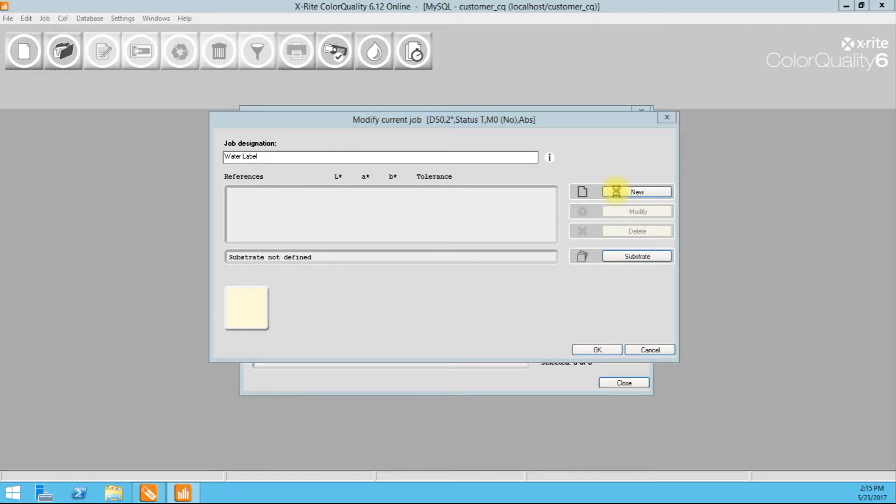
- Start a new reference entry for the Water Label job
click(637, 191)
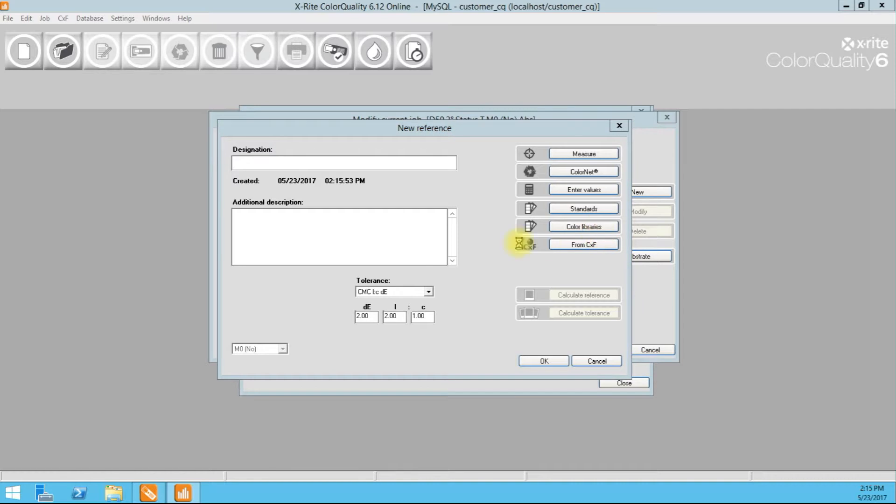
- Take PANTONE 232 C from the colour library and save it as PANTONE 232 C Reference
click(583, 226)
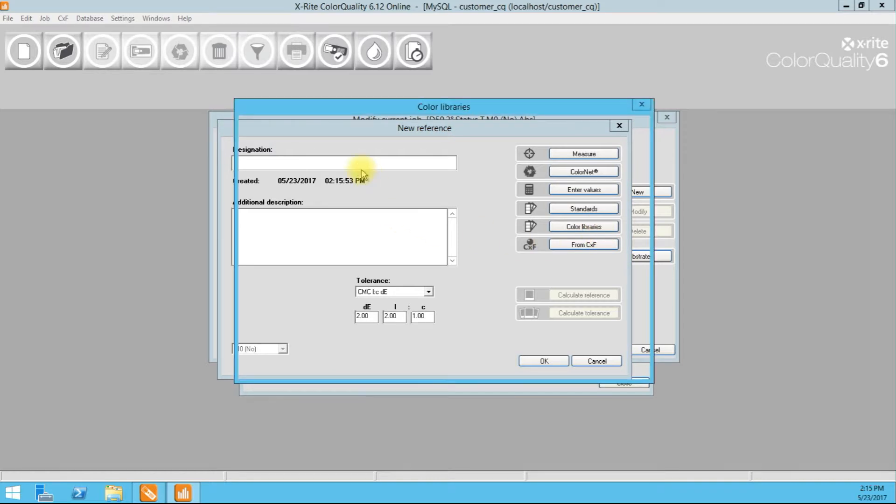
click(583, 226)
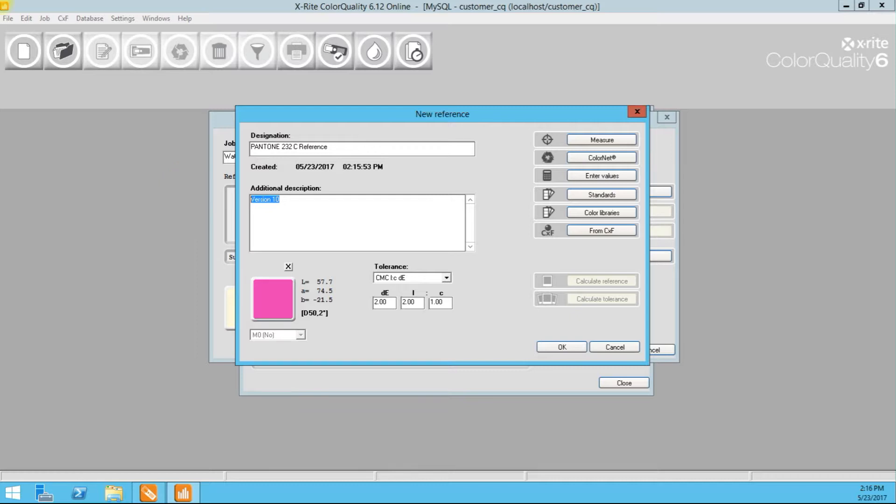
text(CT)
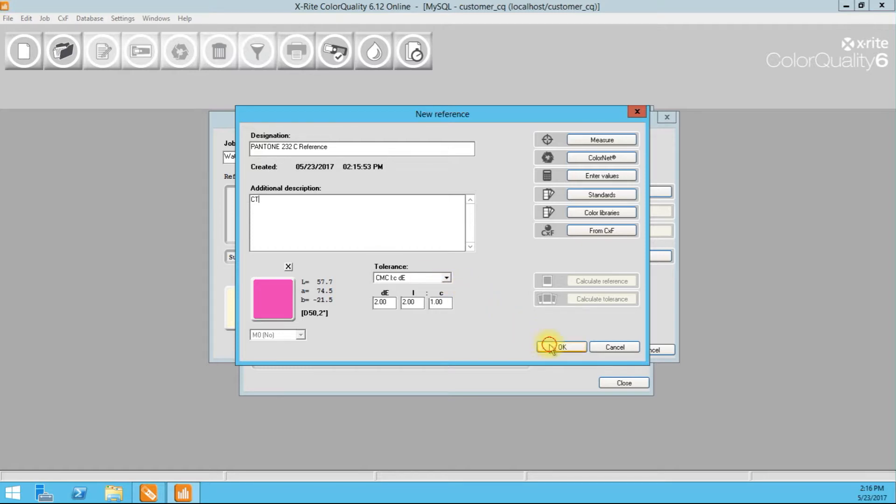
click(562, 347)
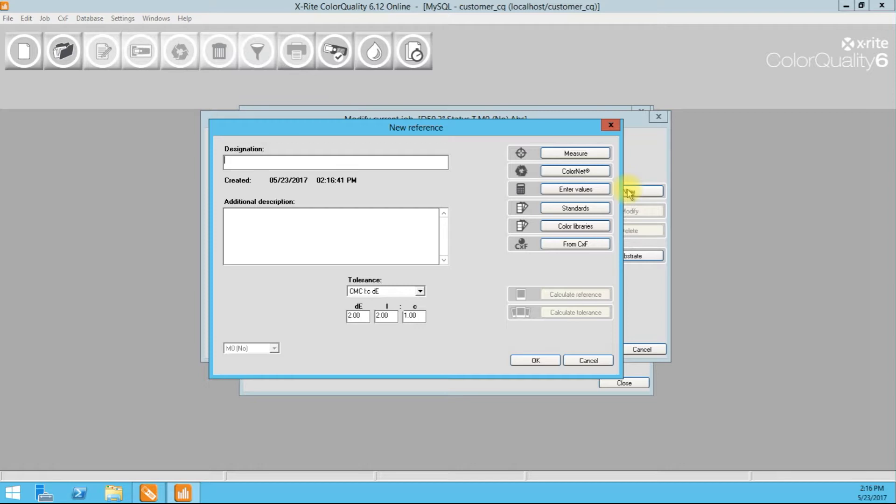
mouse_move(280, 192)
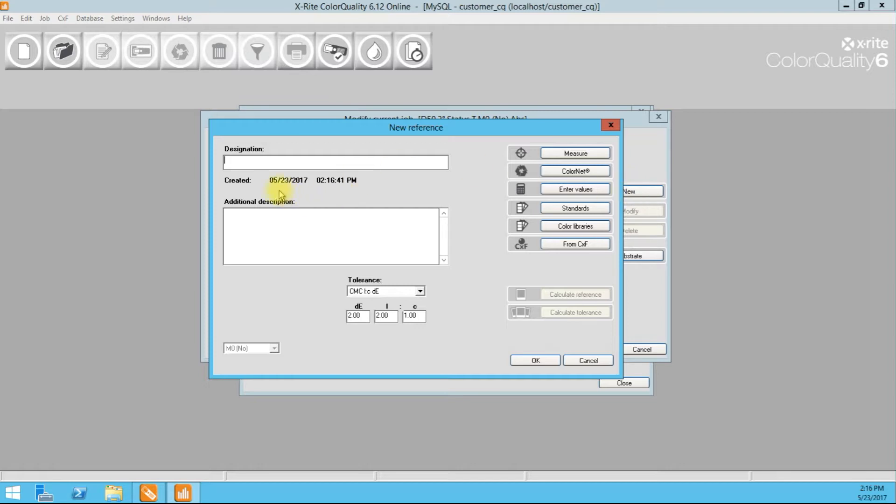
- Create reference 232 QC Standard from the magenta reading with description C1s 4.5 BCM
text(MAGENTA)
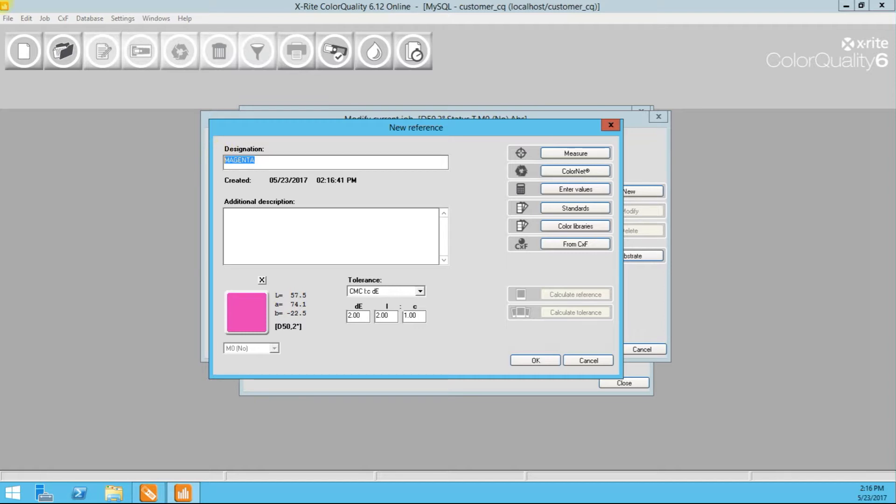
text(232 Q)
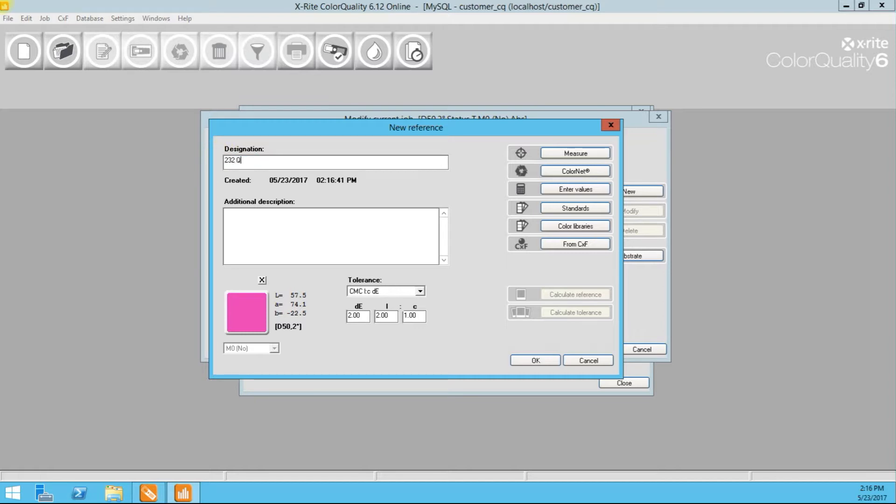
text(C Standard)
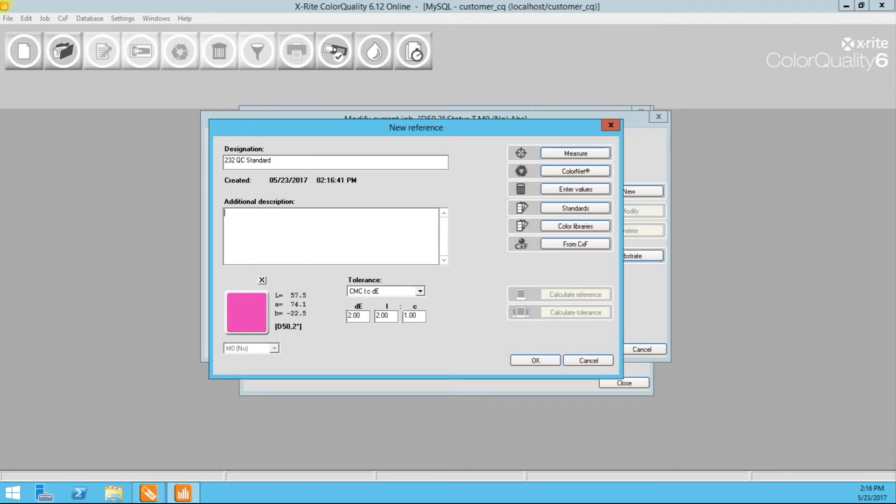
text(C1s 4.)
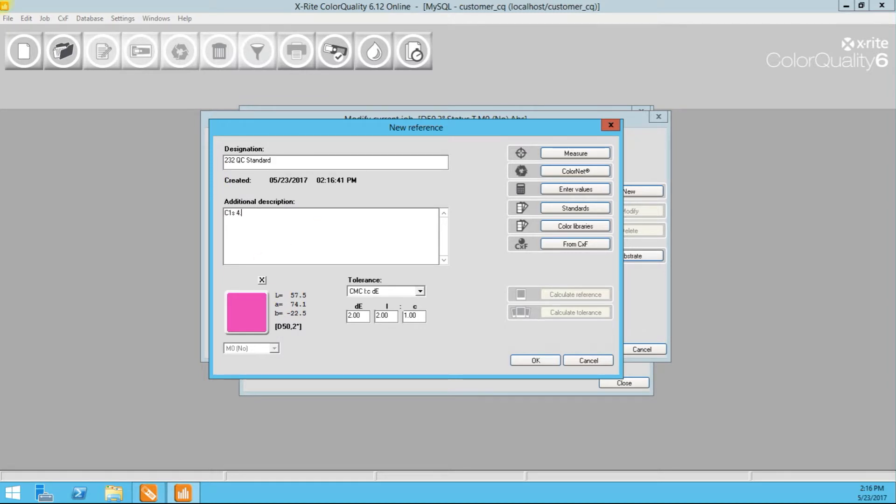
text(5 BCM)
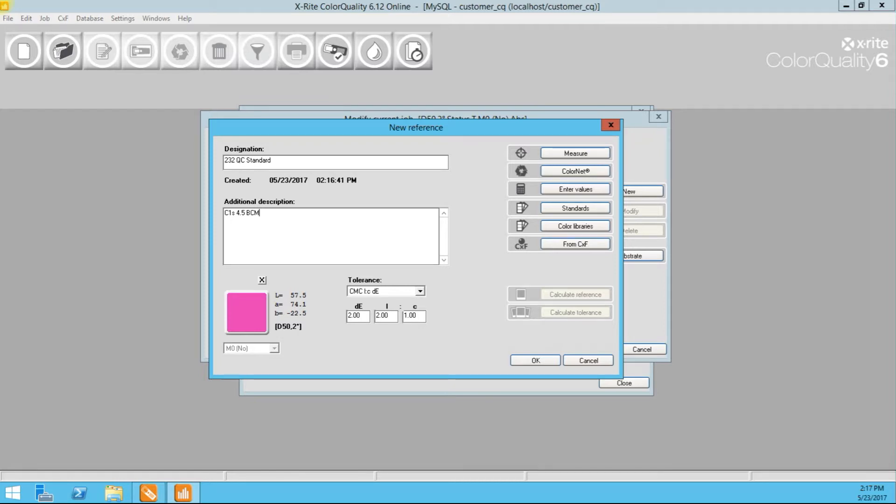
click(534, 360)
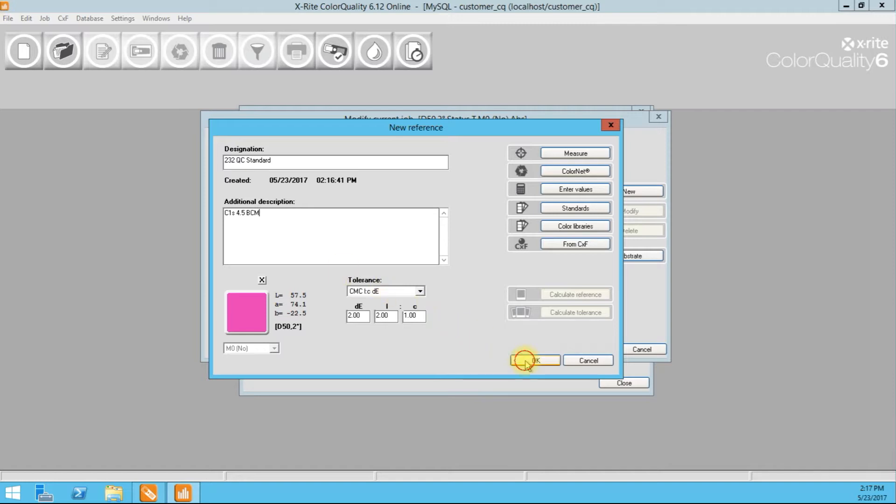
click(534, 360)
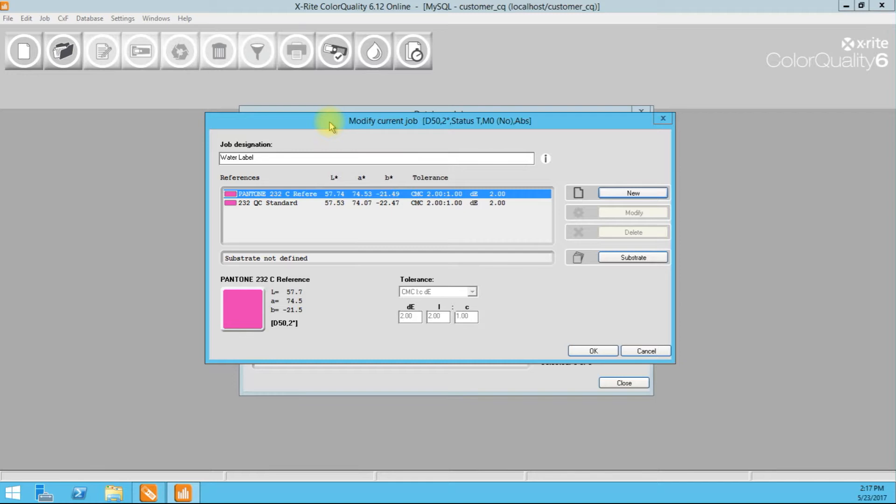
mouse_move(326, 135)
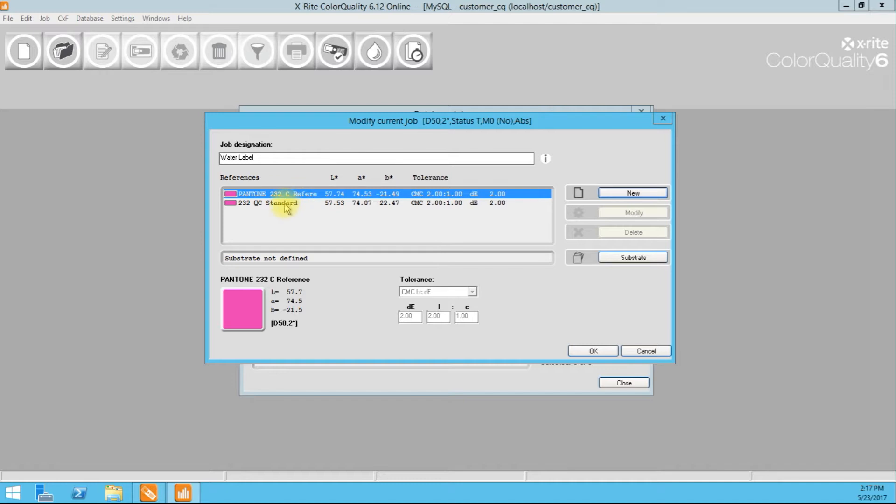
- Check the 232 QC Standard values, save the job and close the jobs database
click(274, 203)
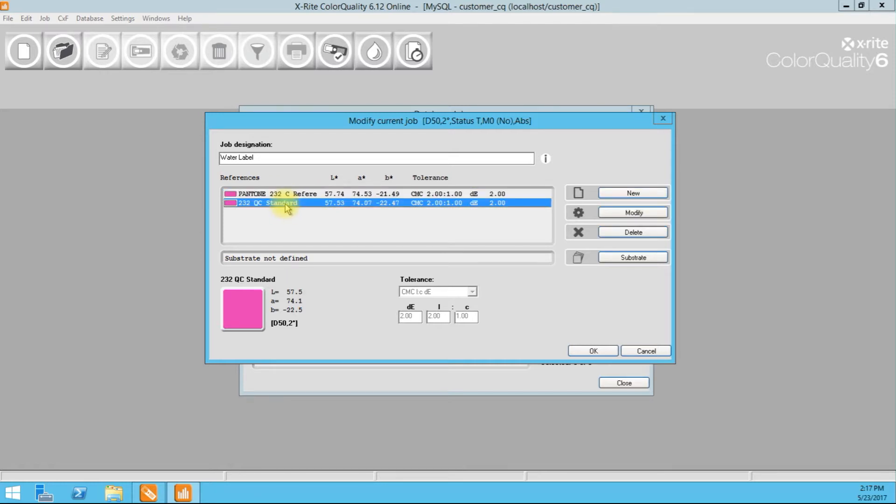
mouse_move(852, 369)
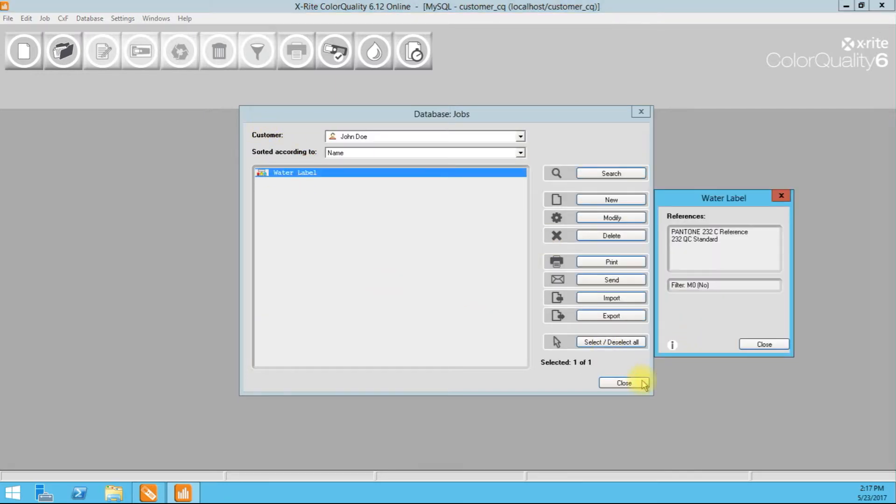
click(623, 383)
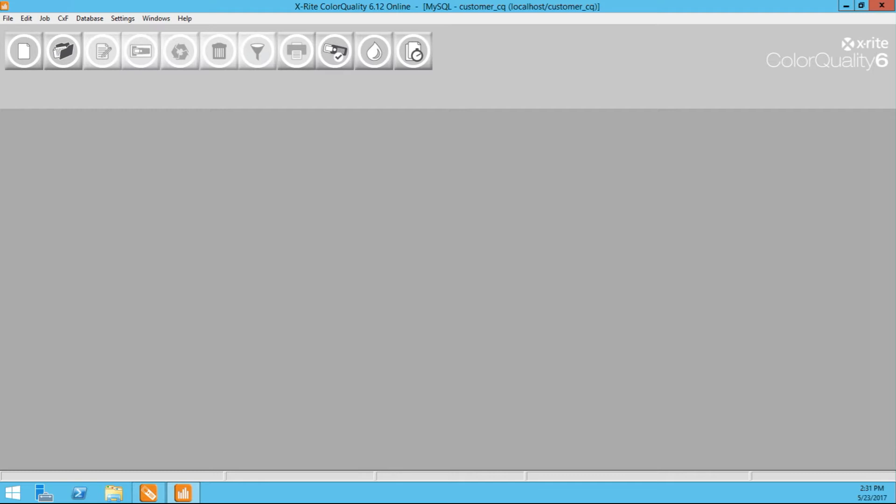
mouse_move(151, 142)
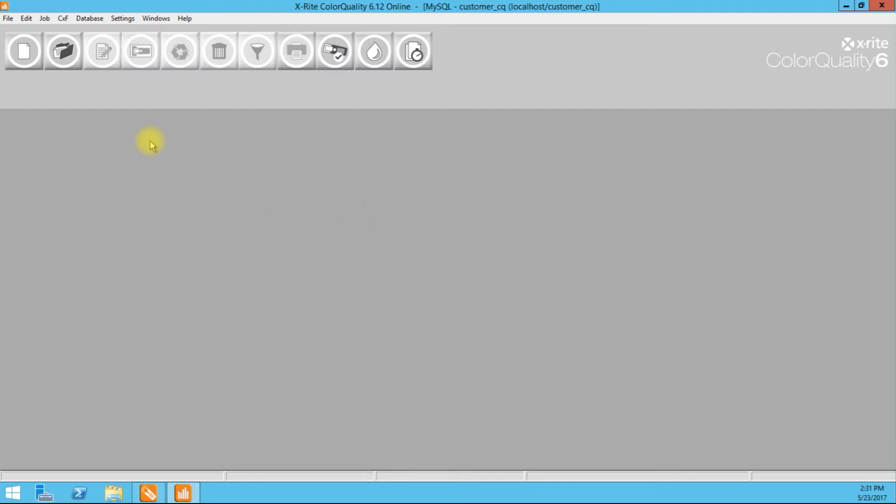
- Reopen the Water Label job from the Job menu
click(44, 18)
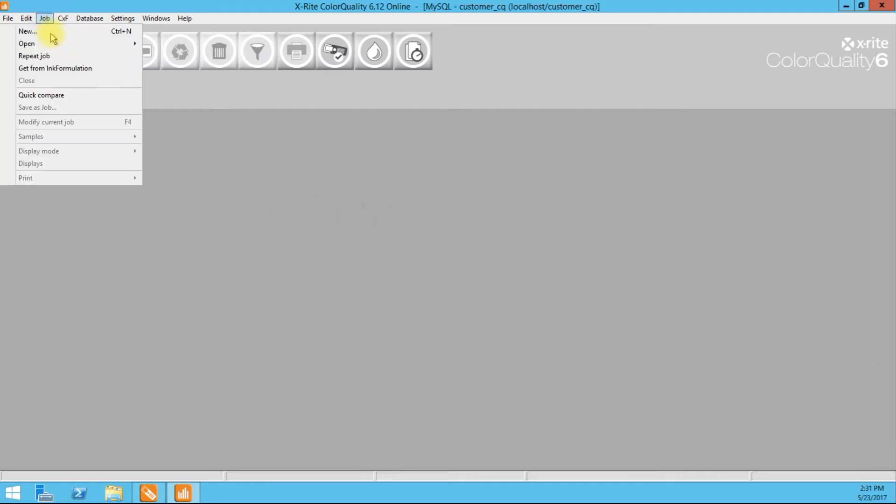
mouse_move(26, 44)
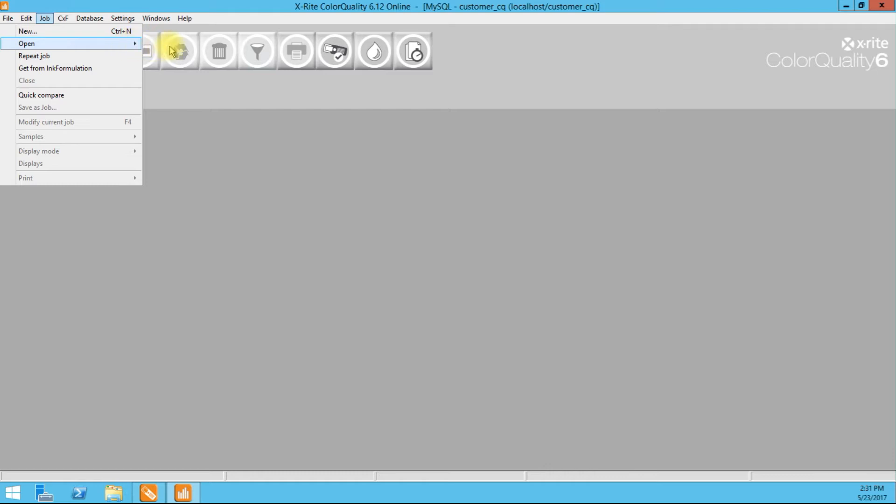
click(27, 44)
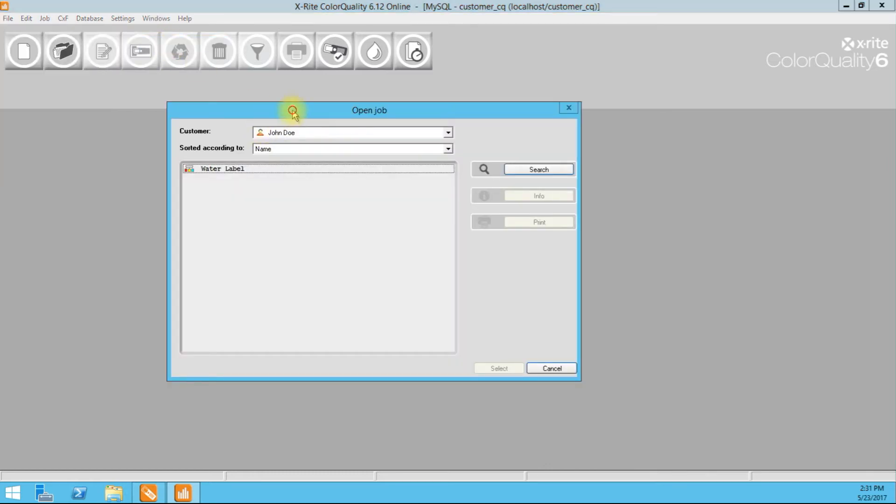
click(222, 167)
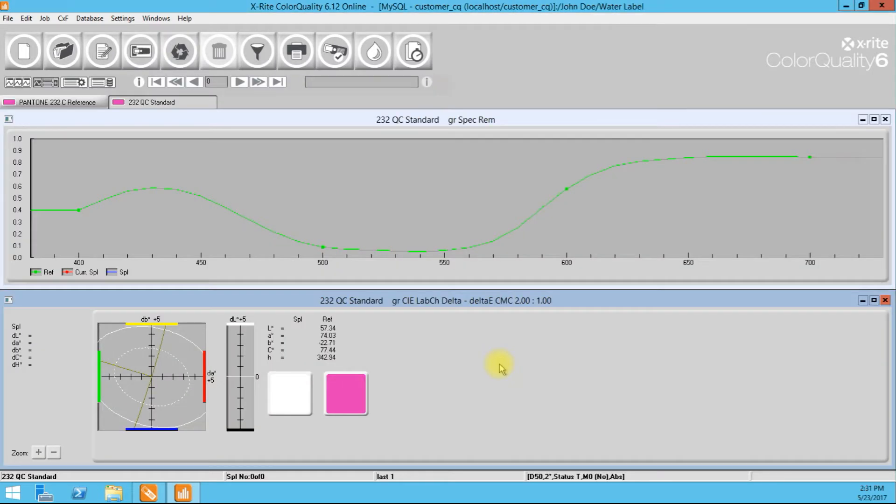
mouse_move(57, 106)
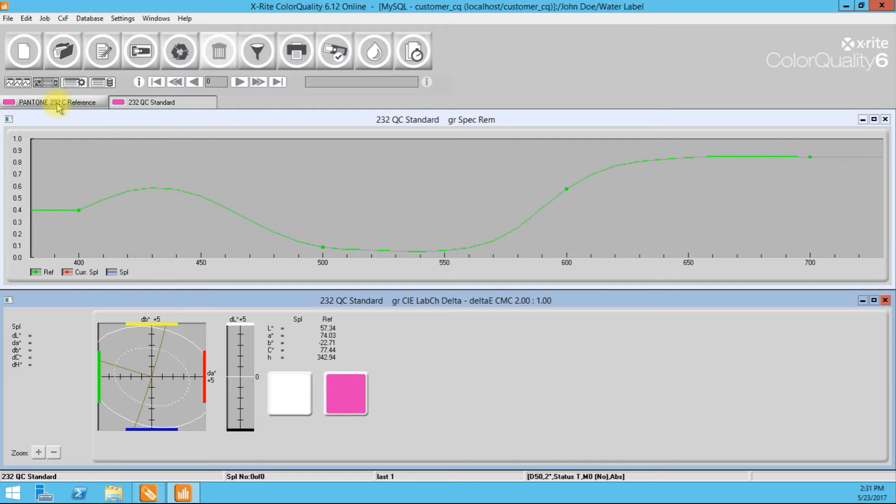
- Switch between the PANTONE 232 C Reference and 232 QC Standard tabs to review them
click(54, 102)
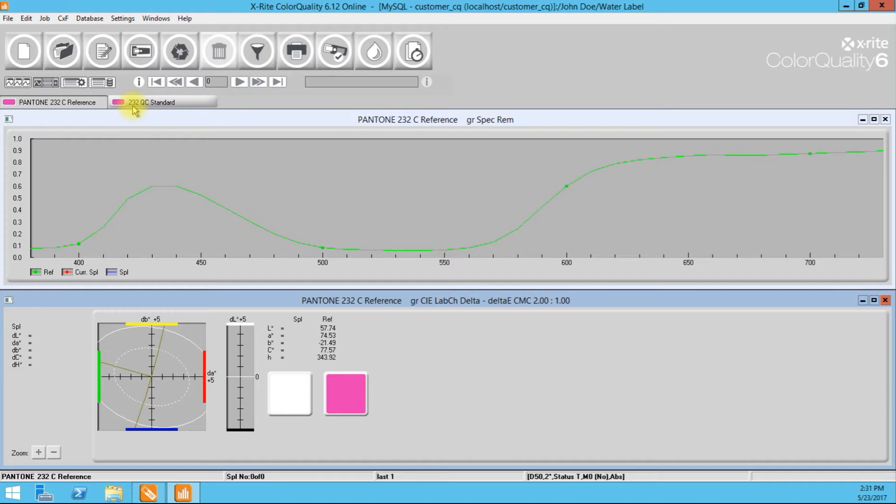
click(151, 102)
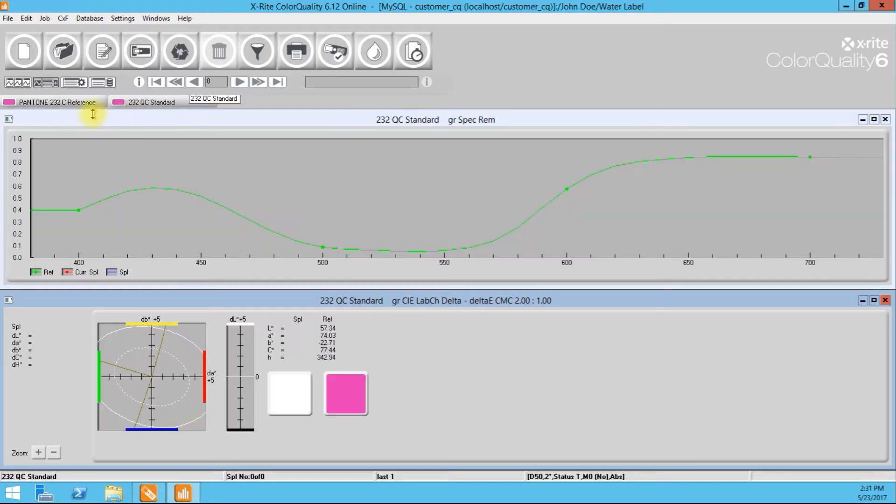
click(57, 102)
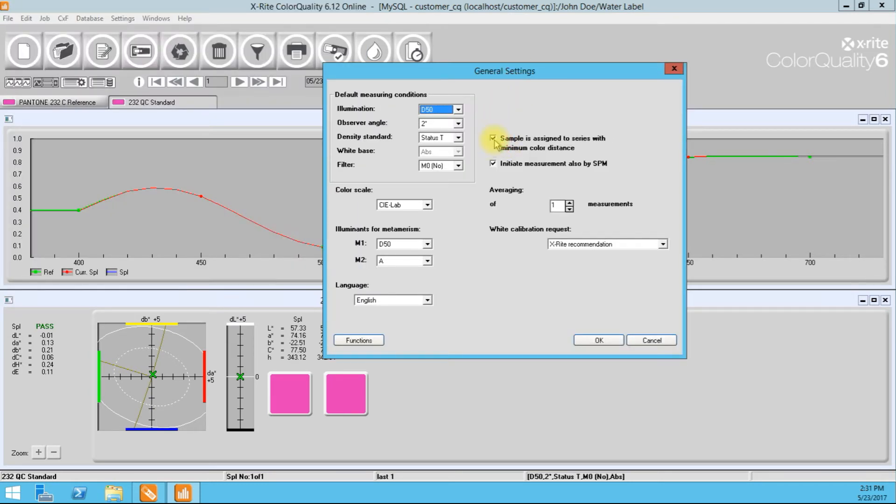
- Close General Settings, leaving the passing sample (dE 0.11) overlaid on the 232 QC Standard
click(598, 340)
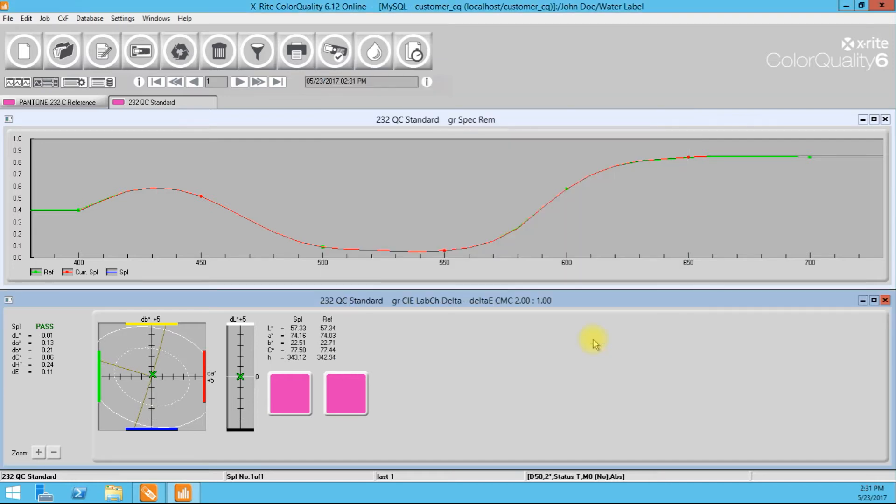
mouse_move(509, 124)
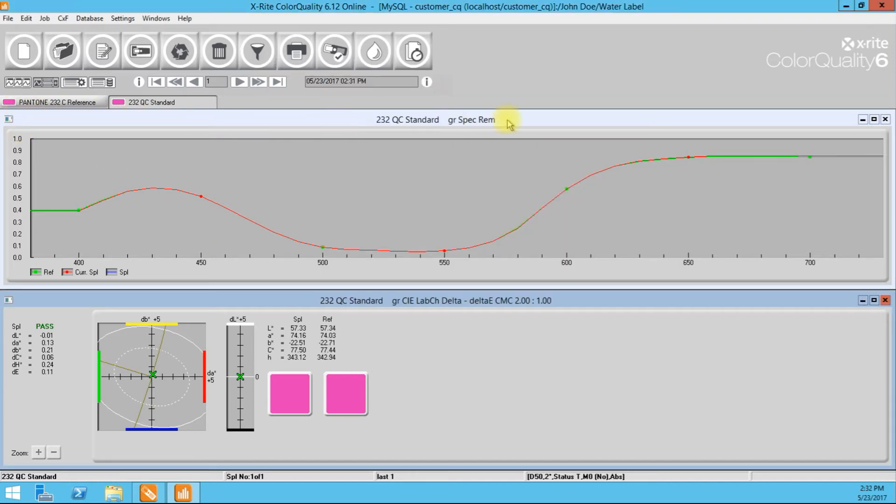
mouse_move(657, 121)
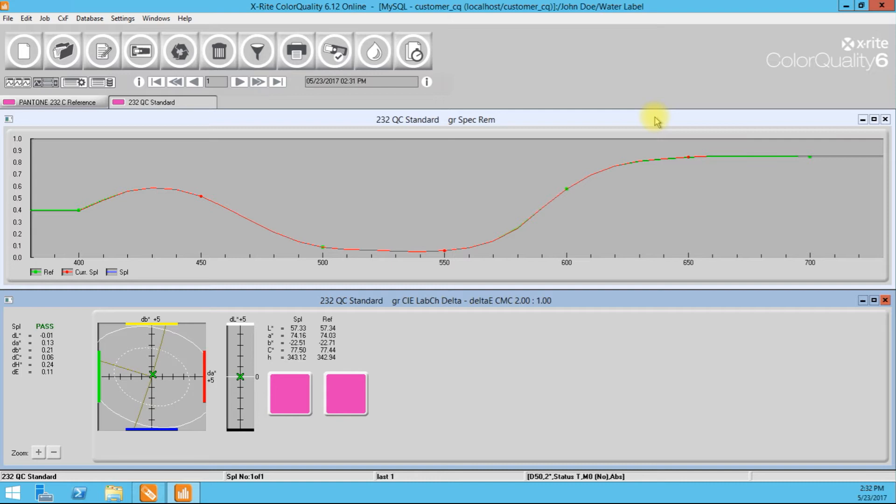
mouse_move(188, 113)
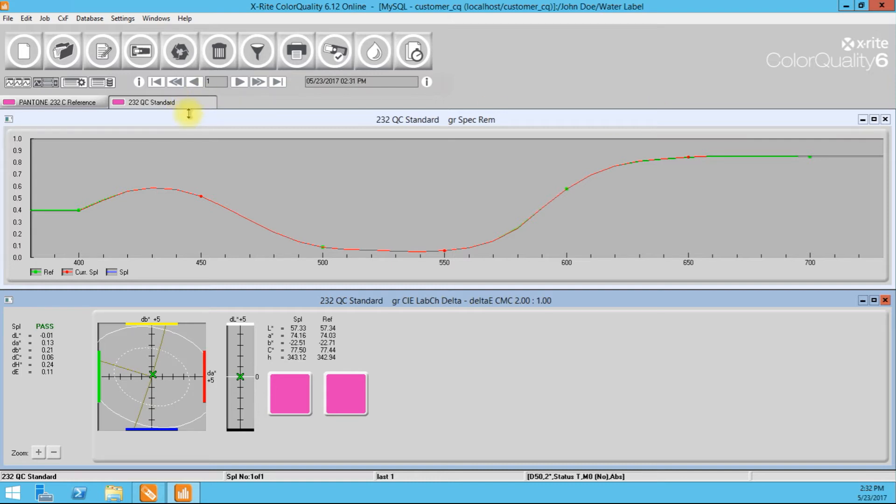
- Show the measured sample against the PANTONE 232 C Reference, where it passes with dE 0.50
click(54, 101)
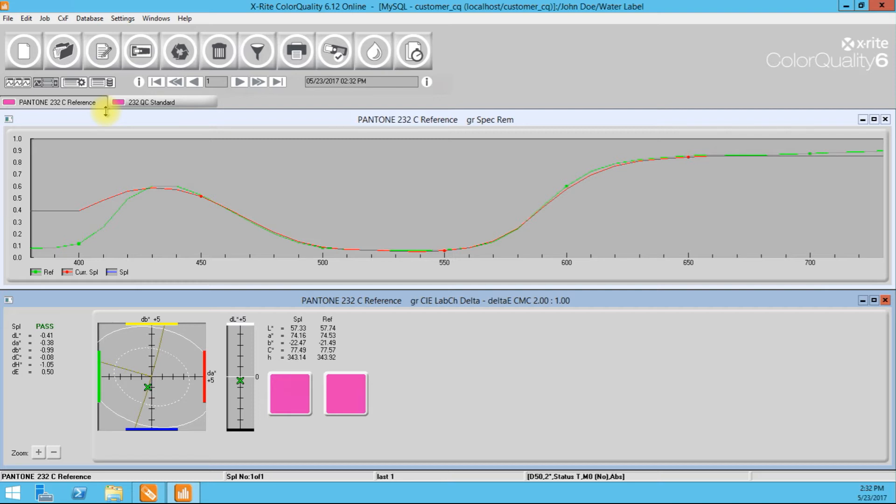
mouse_move(251, 289)
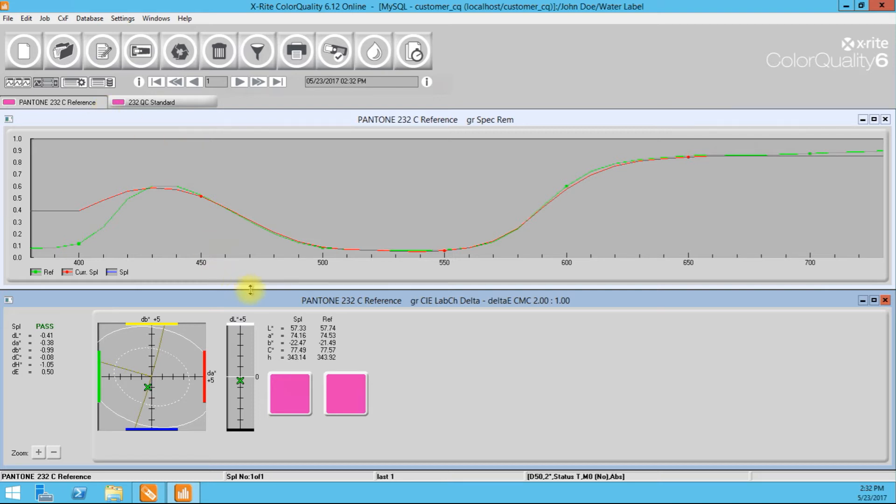
mouse_move(274, 302)
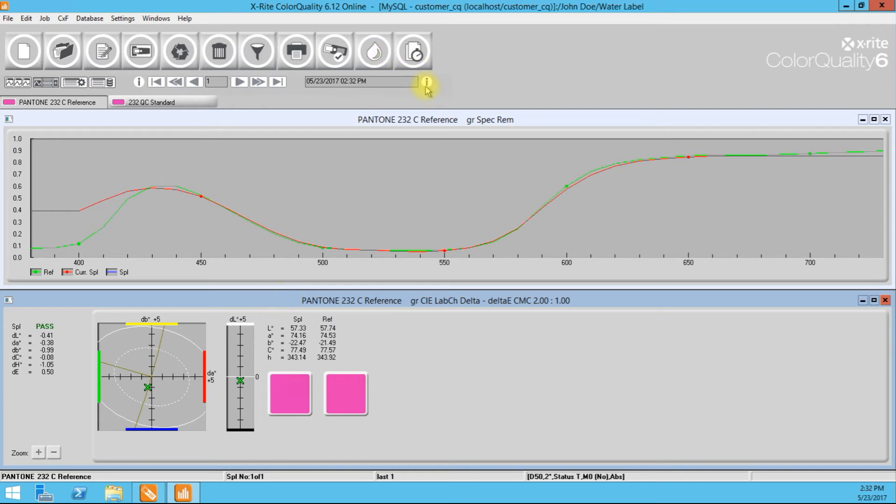
- Add the note "CT Approved. 4.5 BCM" in the sample's information window and apply it
click(426, 81)
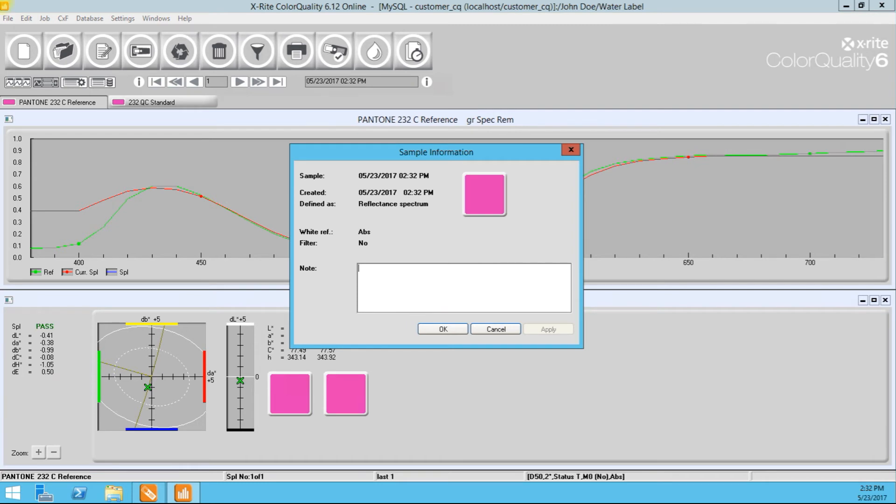
text(CT Approv)
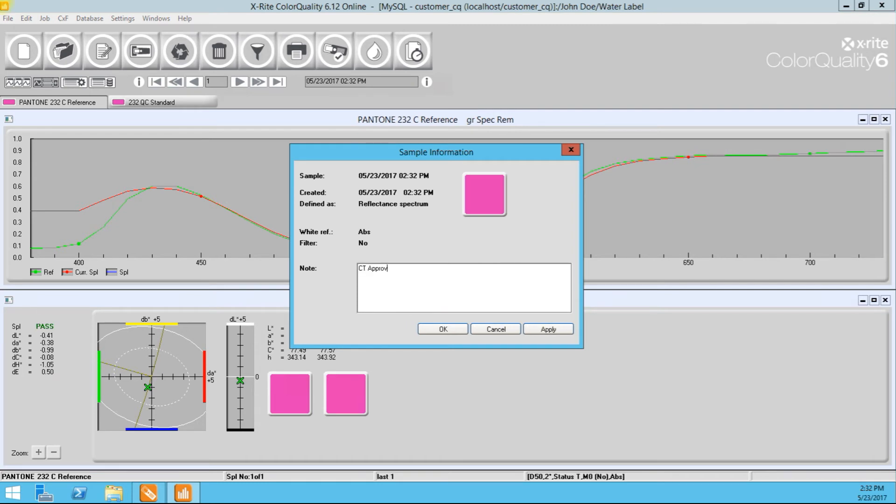
text(ed.)
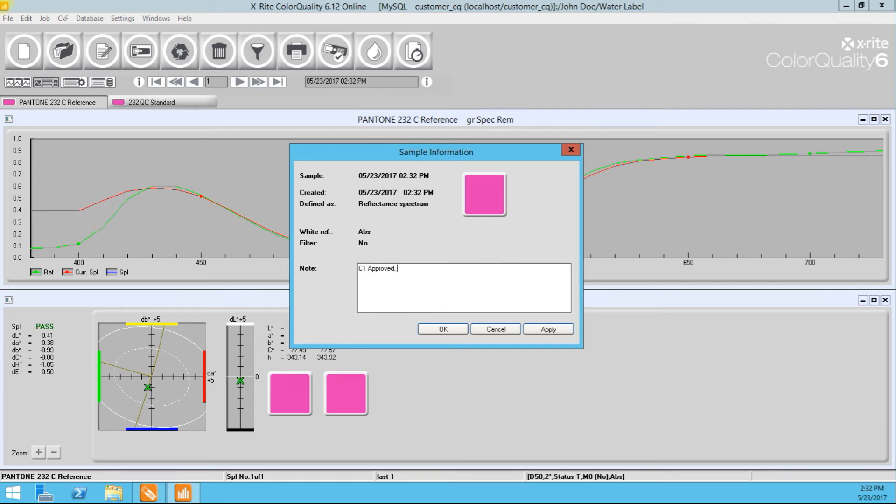
mouse_move(419, 302)
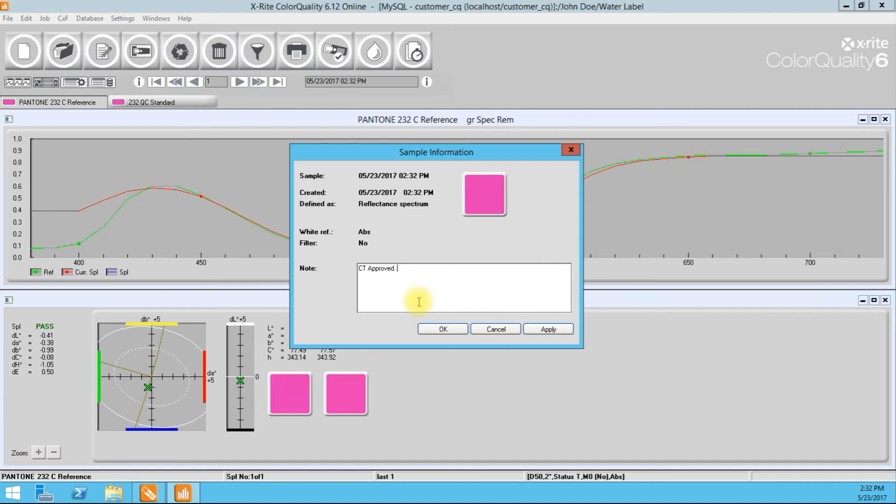
text(4.5)
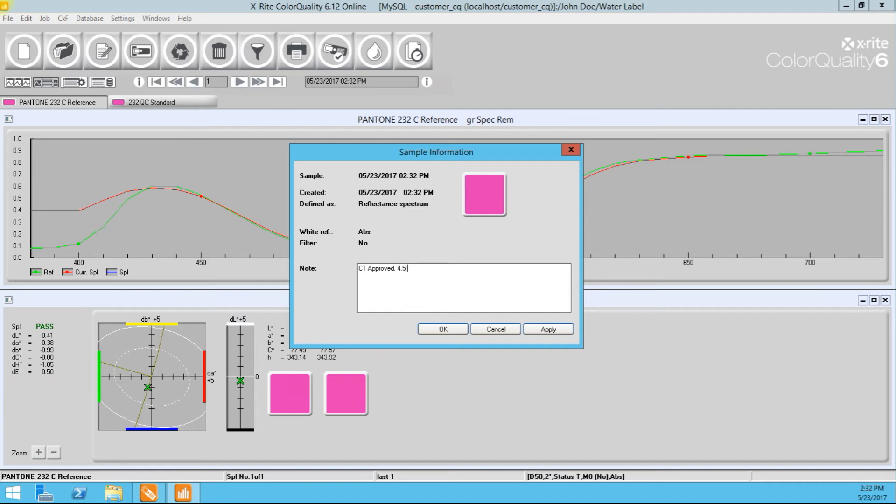
text(BCM)
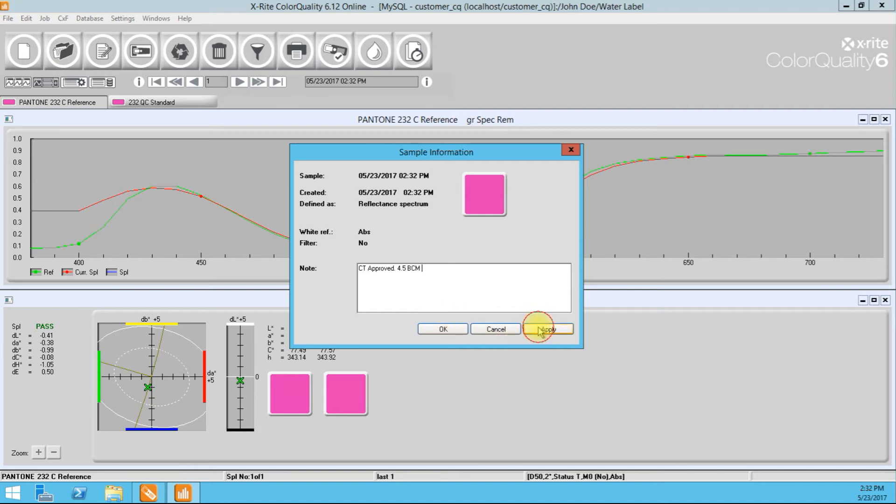
click(547, 329)
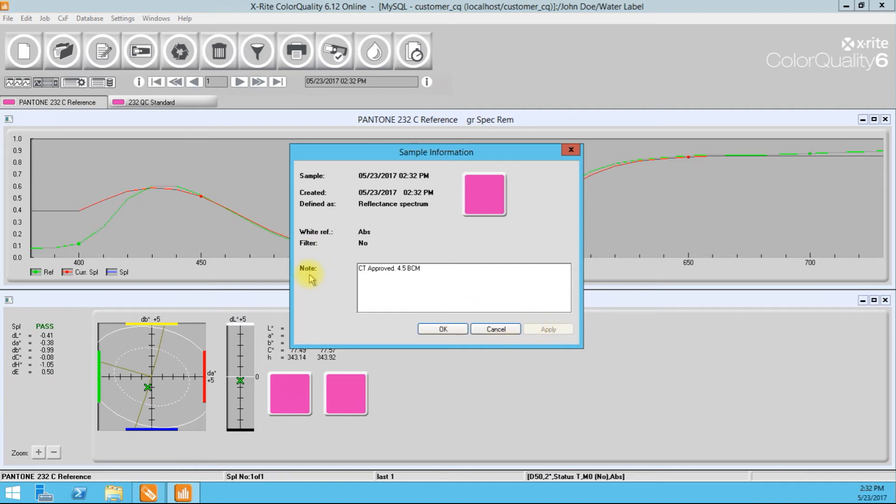
mouse_move(242, 382)
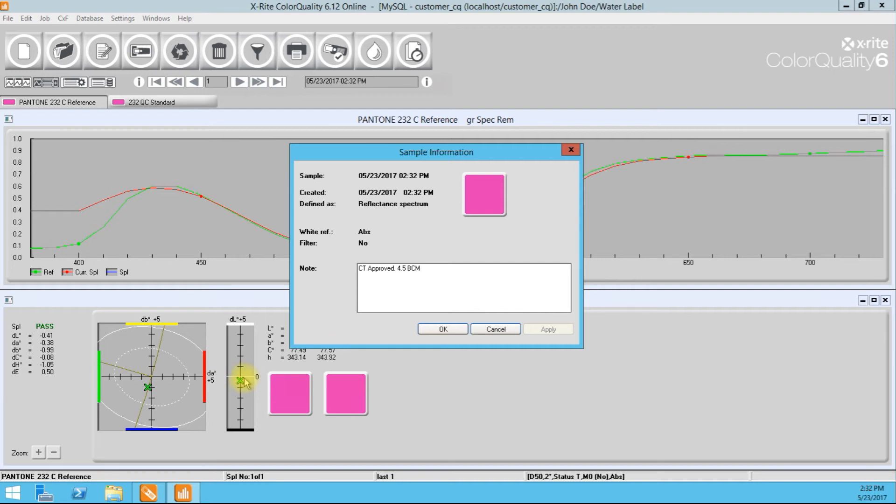
mouse_move(426, 162)
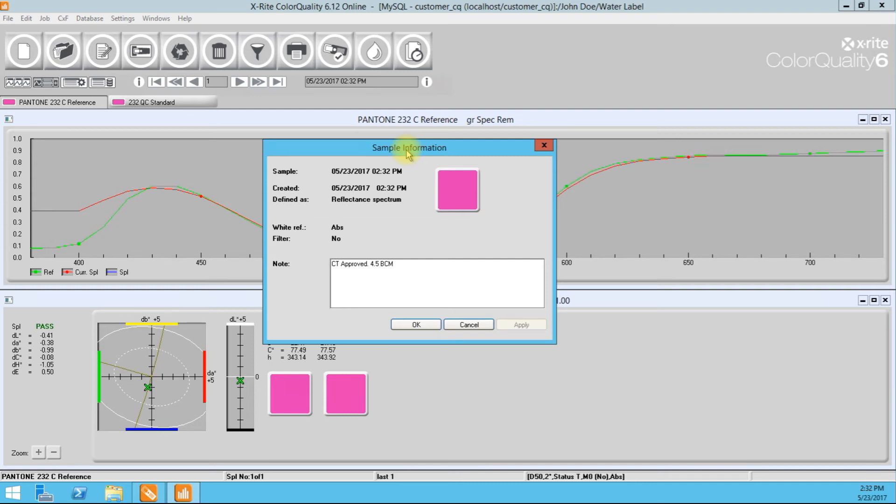
mouse_move(426, 243)
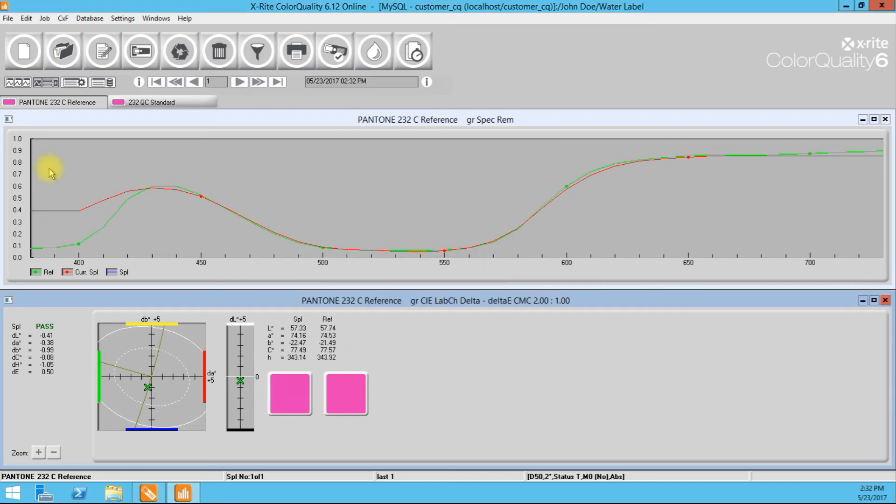
- Return to the 232 QC Standard and measure a second sample, passing with dE 0.17
click(151, 102)
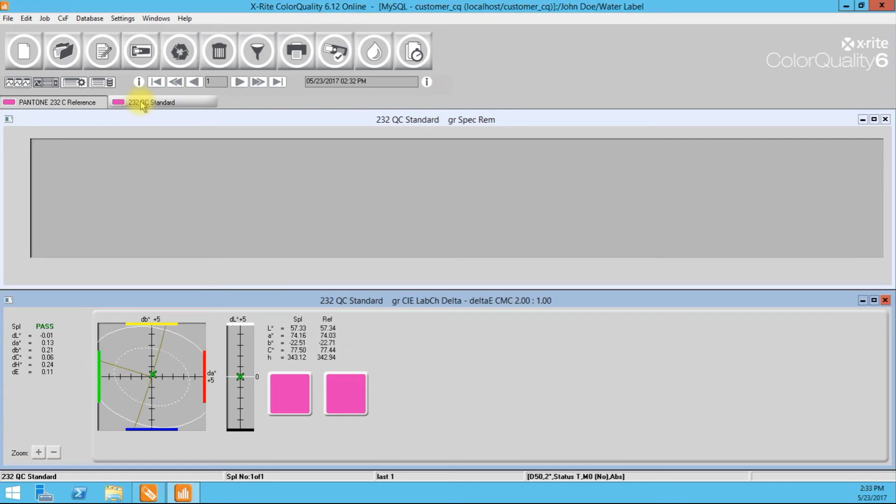
click(152, 102)
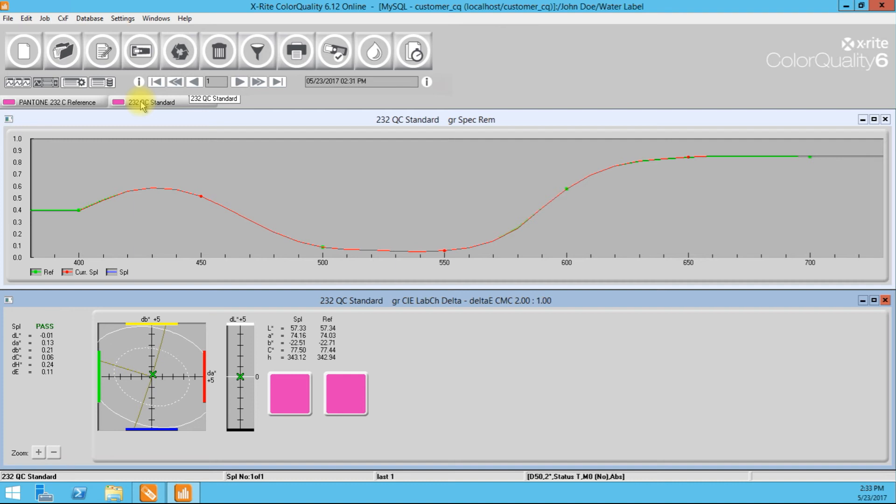
click(238, 82)
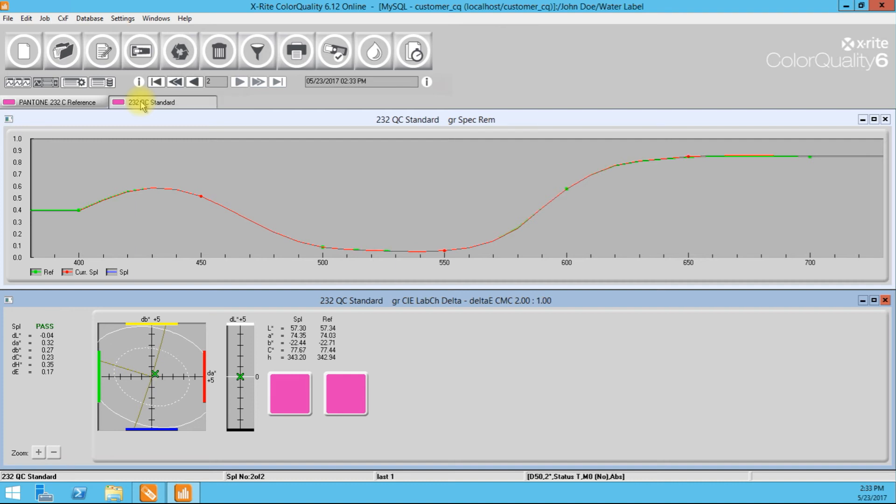
mouse_move(151, 102)
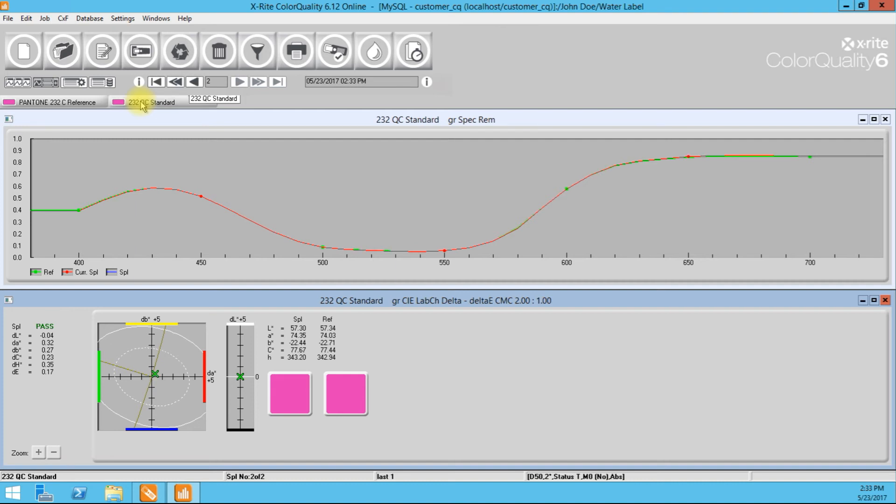